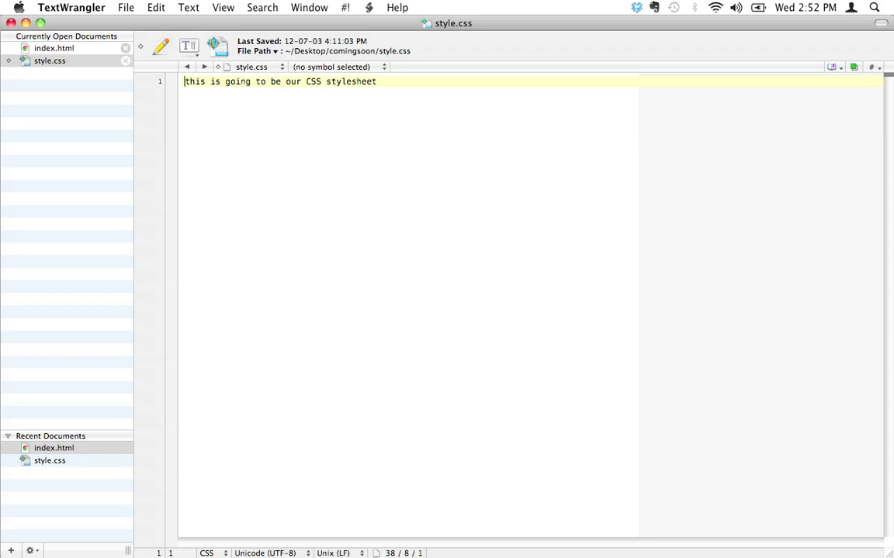
{"action": "mouse_move", "coordinate": [74, 53]}
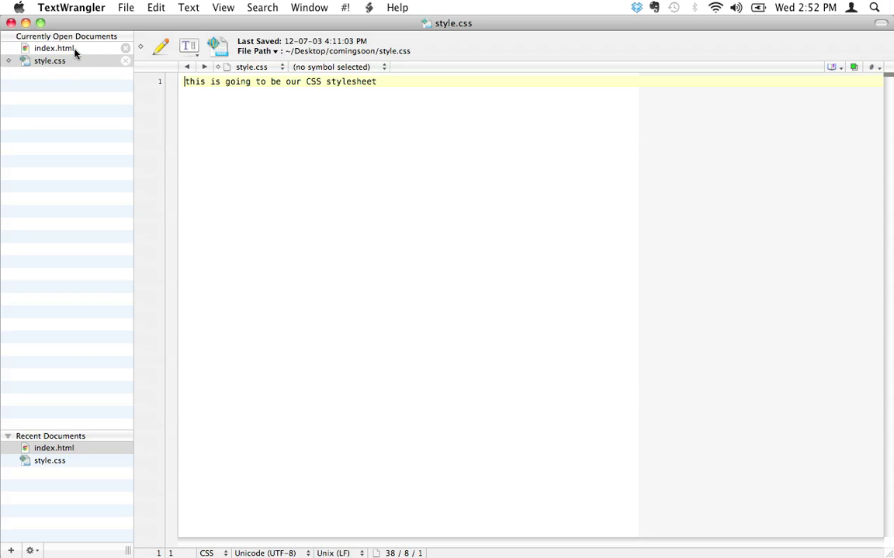
- Switch between the documents and delete style.css's placeholder stylesheet sentence
{"action": "left_click", "coordinate": [53, 48]}
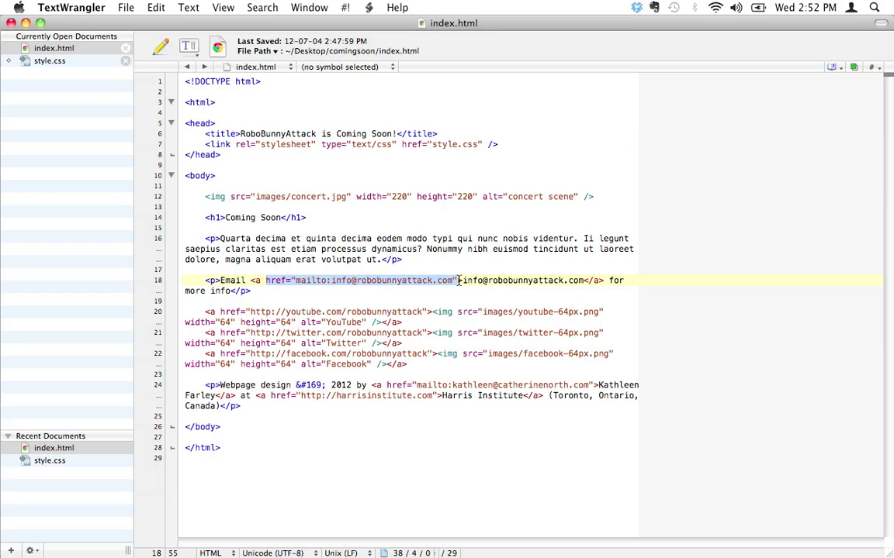
{"action": "left_click", "coordinate": [50, 61]}
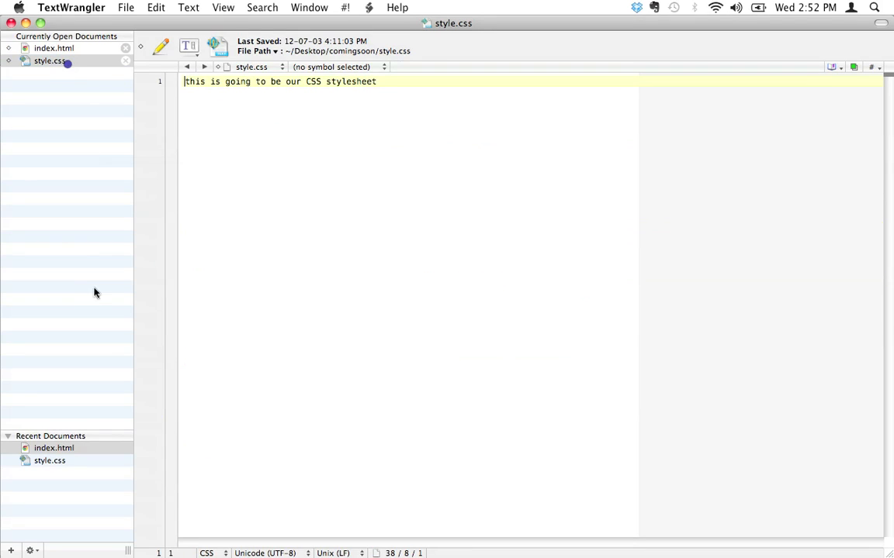
{"action": "mouse_move", "coordinate": [400, 89]}
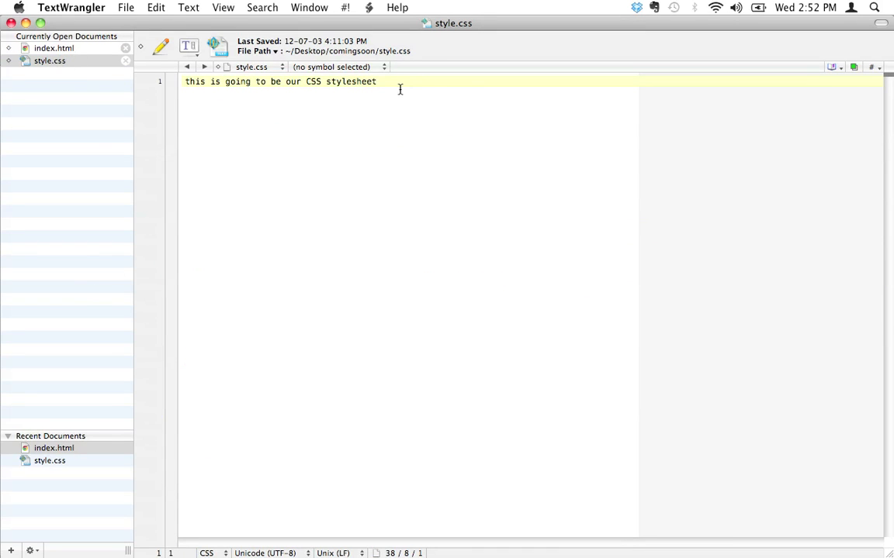
{"action": "triple_click", "coordinate": [279, 81]}
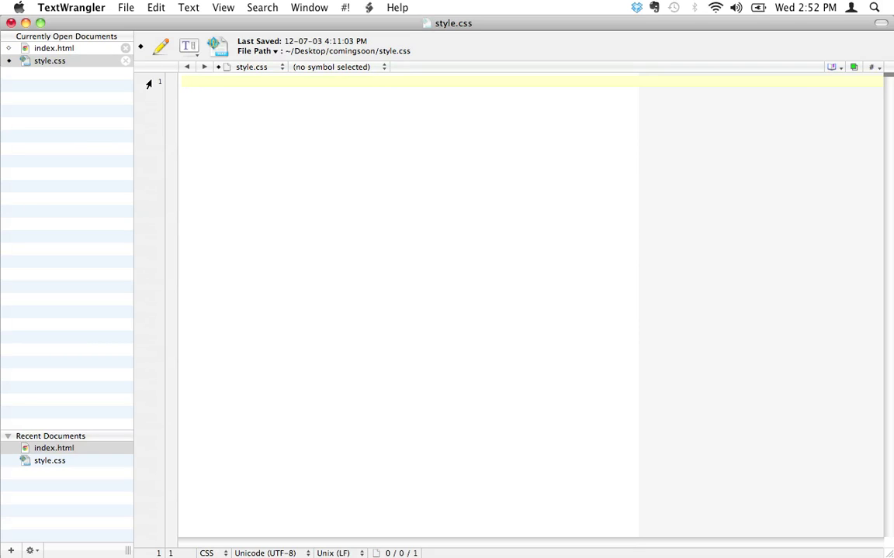
- Type the body selector at the top of style.css after checking index.html's body tag
{"action": "left_click", "coordinate": [184, 82]}
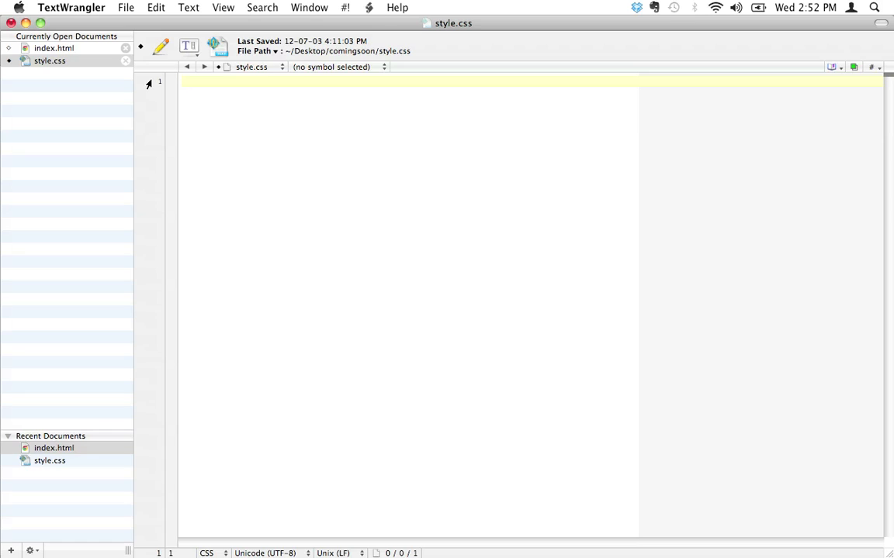
{"action": "left_click", "coordinate": [184, 81]}
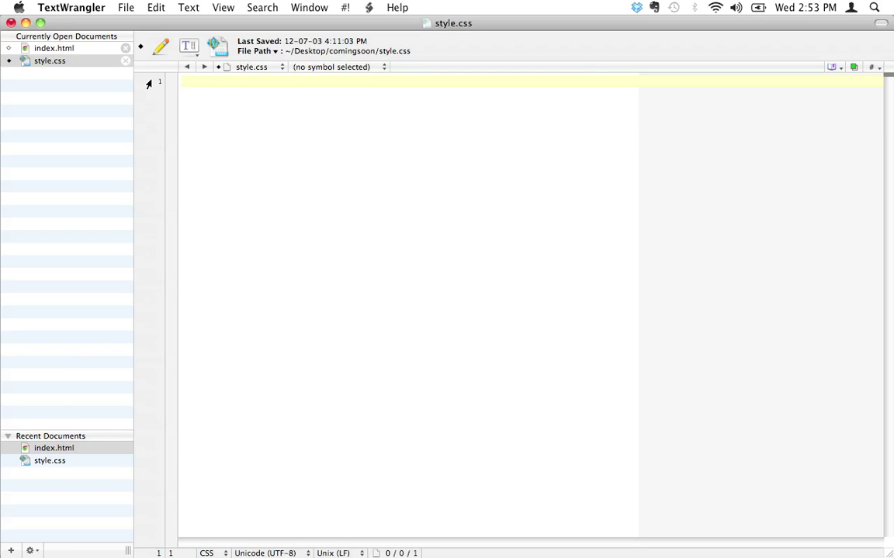
{"action": "left_click", "coordinate": [184, 81]}
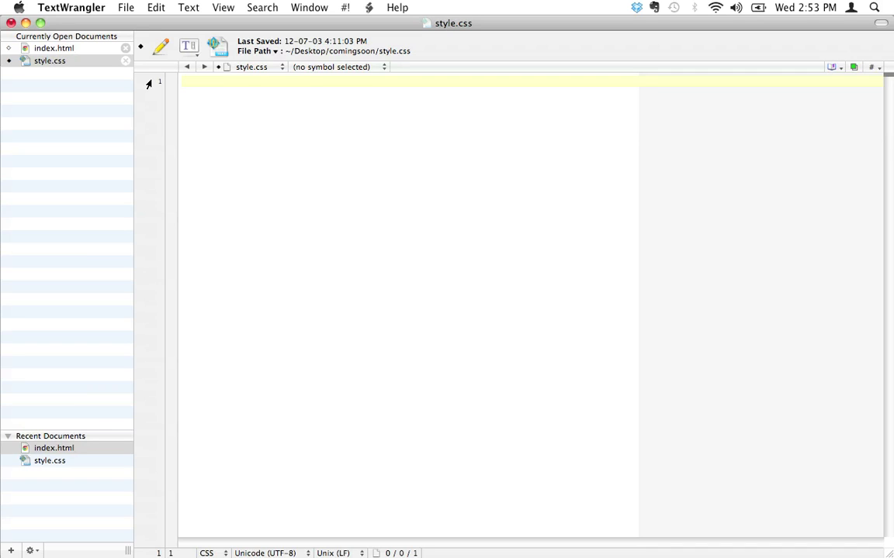
{"action": "left_click", "coordinate": [184, 82]}
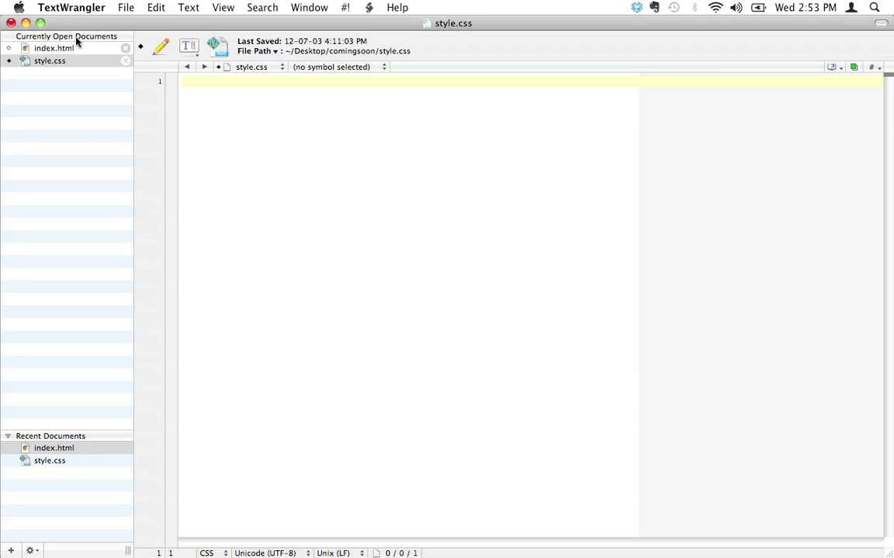
{"action": "left_click", "coordinate": [53, 48]}
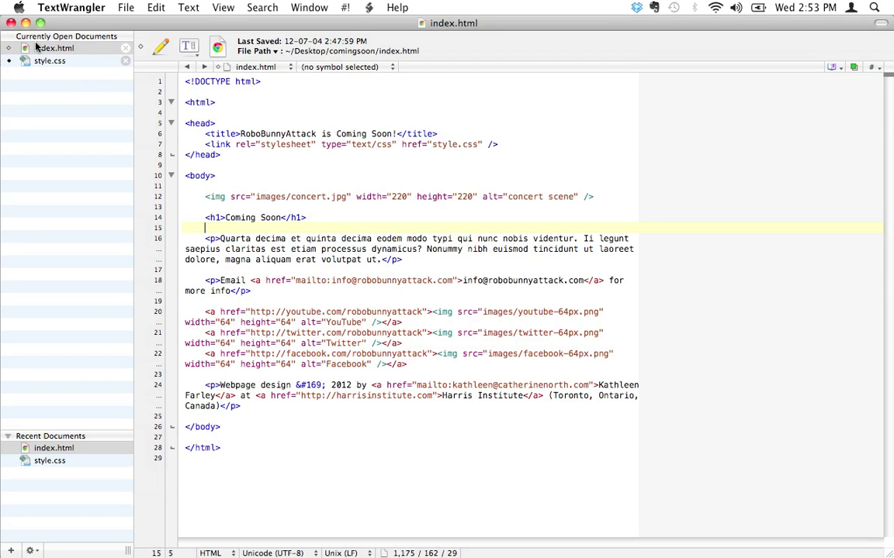
{"action": "left_click", "coordinate": [49, 61]}
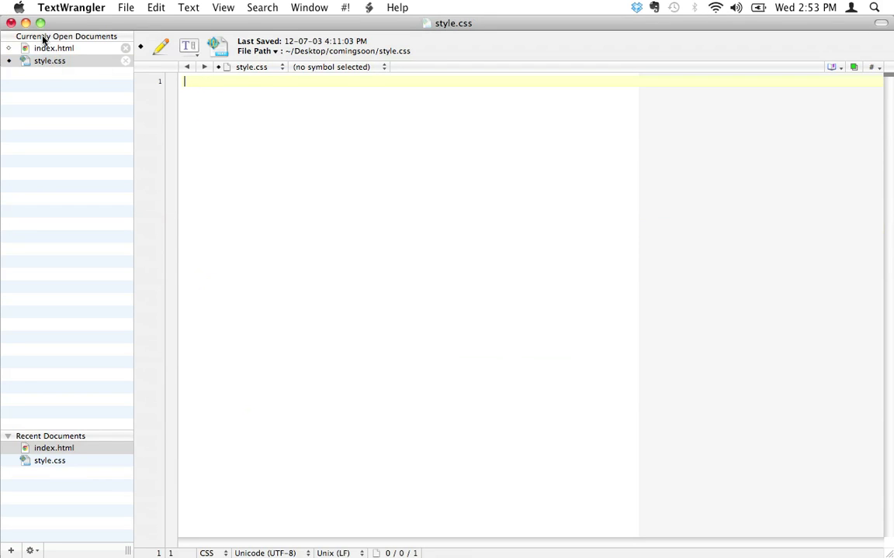
{"action": "left_click", "coordinate": [54, 48]}
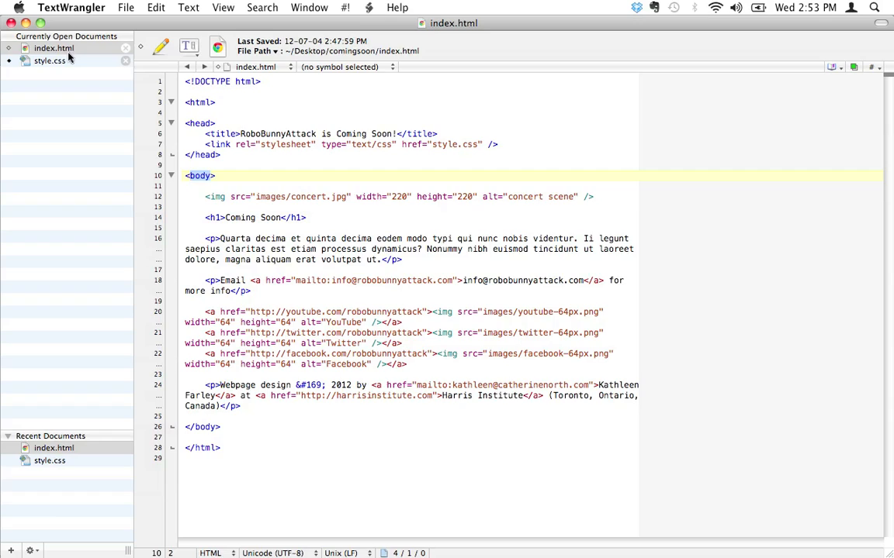
{"action": "left_click", "coordinate": [49, 60]}
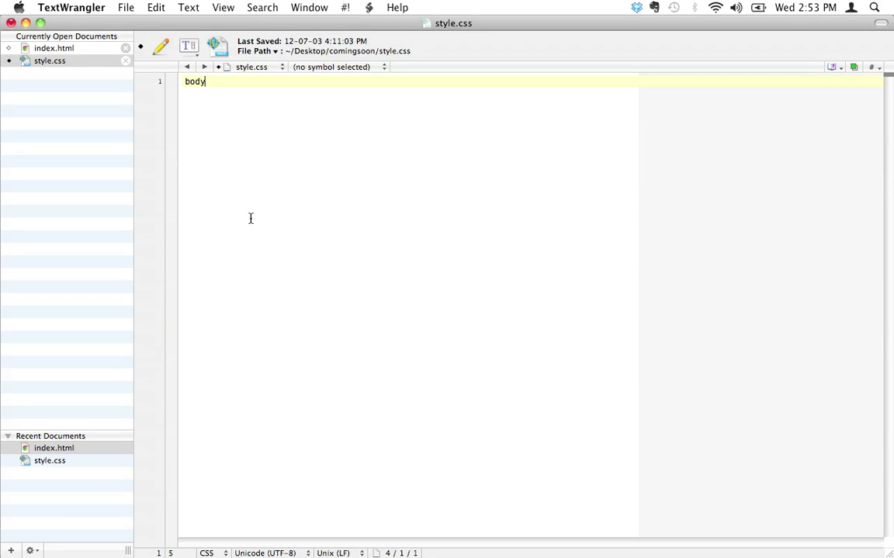
- Add an empty pair of curly braces after the body selector, glancing at index.html
{"action": "type", "text": "\" \""}
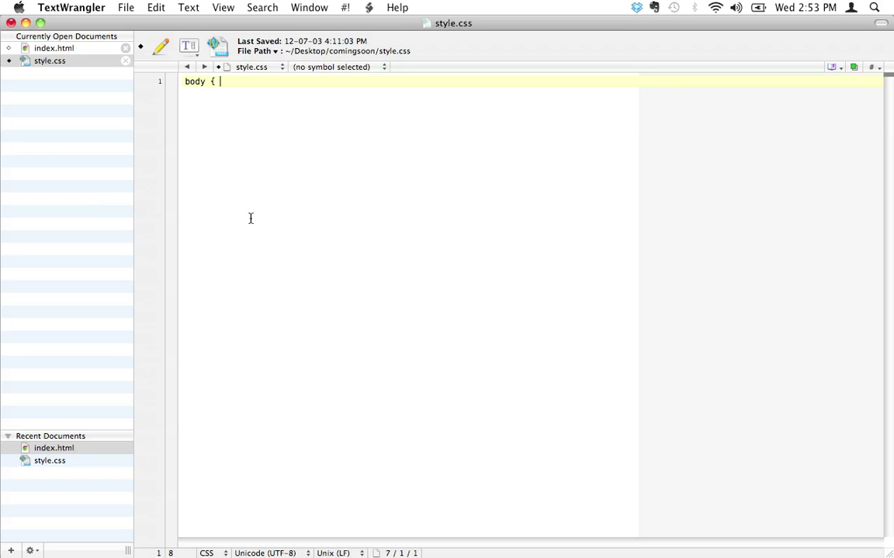
{"action": "type", "text": "}"}
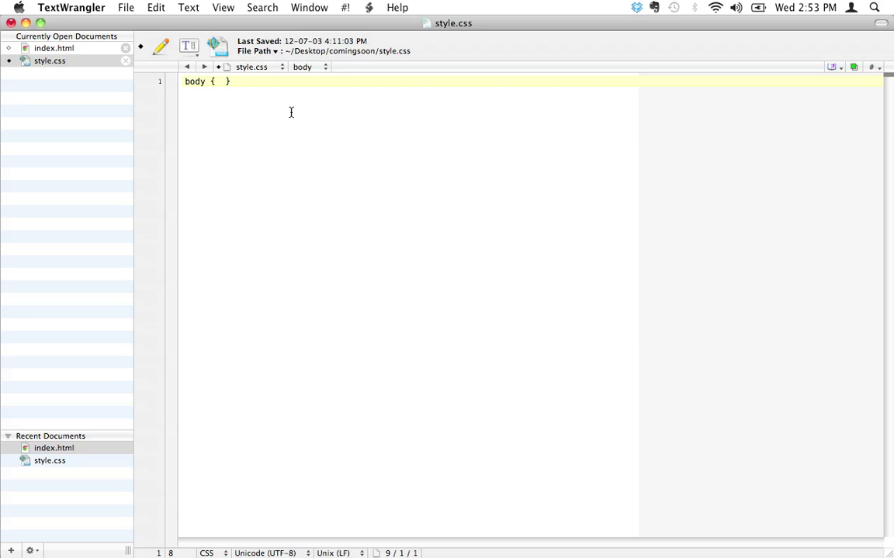
{"action": "left_click", "coordinate": [54, 48]}
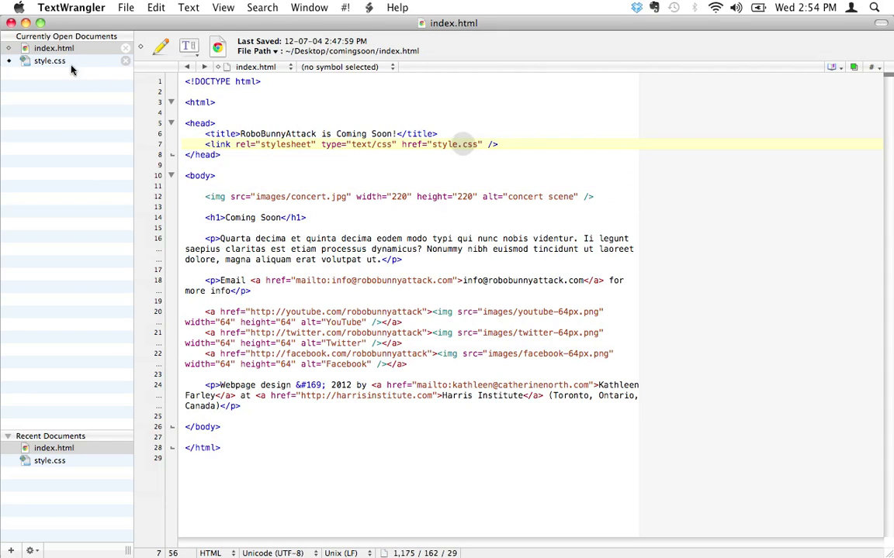
{"action": "left_click", "coordinate": [50, 61]}
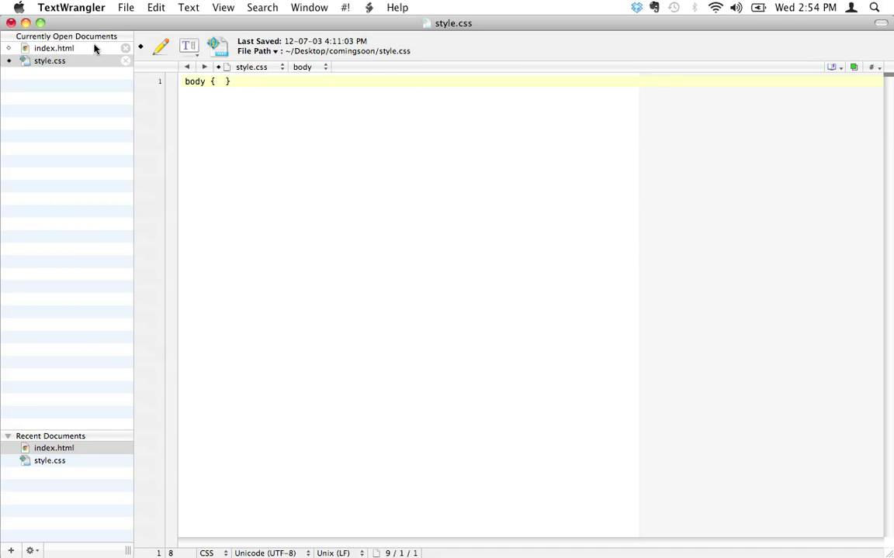
{"action": "left_click", "coordinate": [219, 82]}
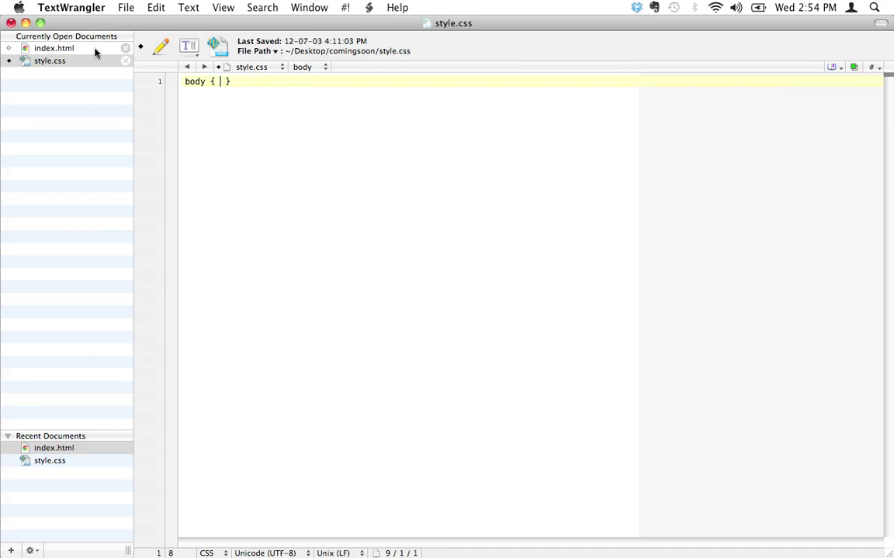
- Write the declaration background-color: red; inside the body rule
{"action": "type", "text": "backgr"}
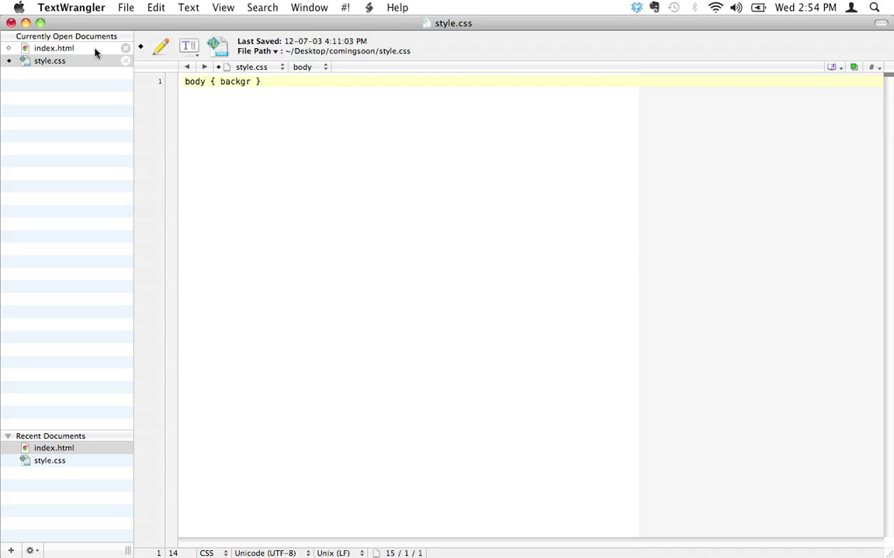
{"action": "type", "text": "ound-co"}
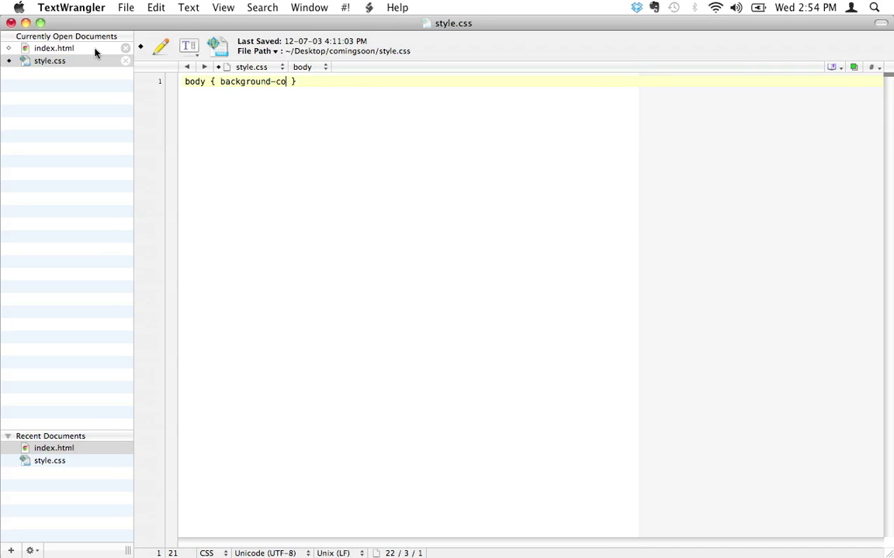
{"action": "type", "text": "lor"}
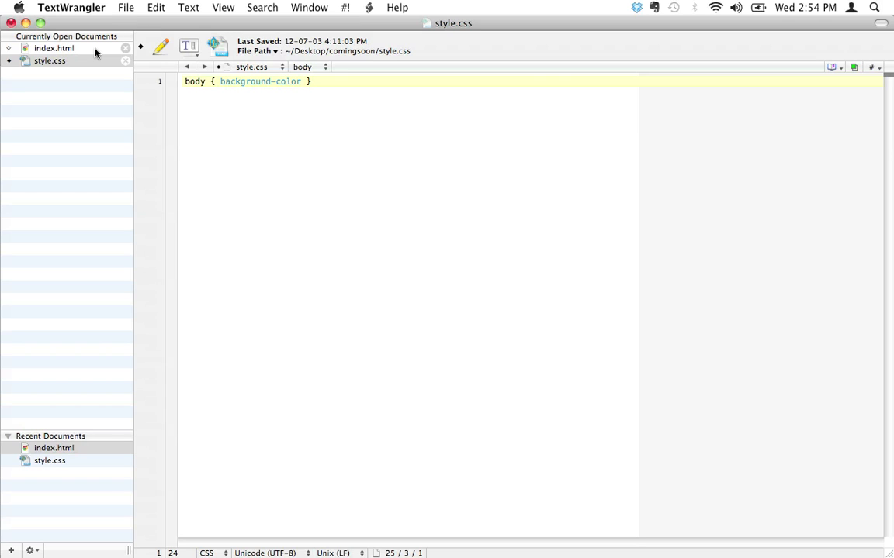
{"action": "type", "text": ":"}
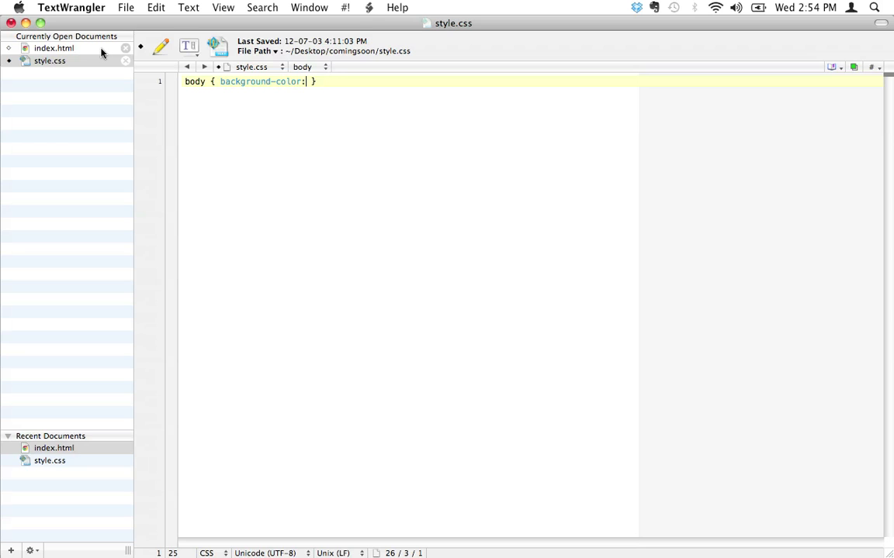
{"action": "left_click", "coordinate": [53, 48]}
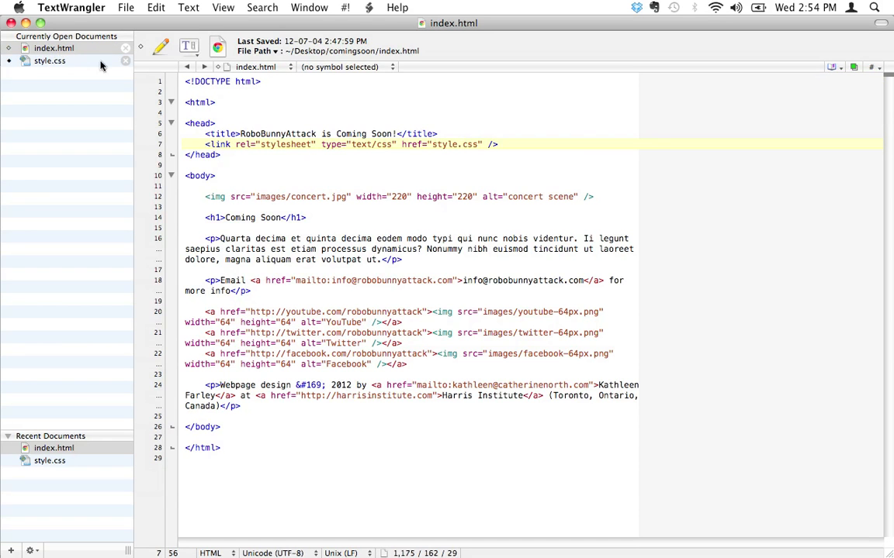
{"action": "left_click", "coordinate": [50, 61]}
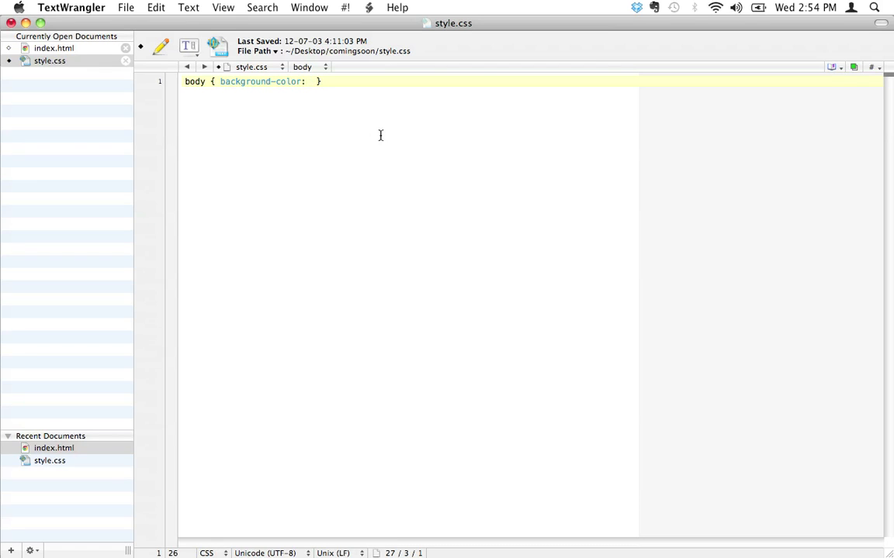
{"action": "type", "text": "red"}
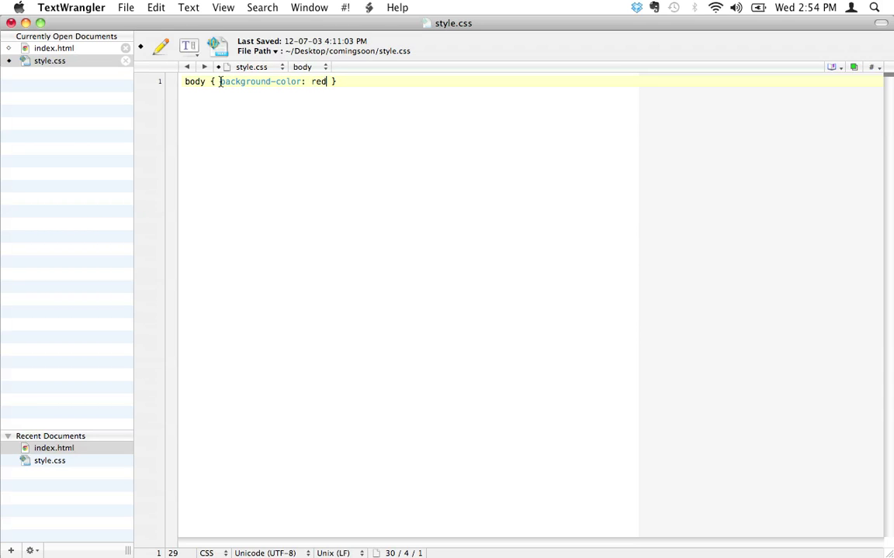
{"action": "double_click", "coordinate": [261, 82]}
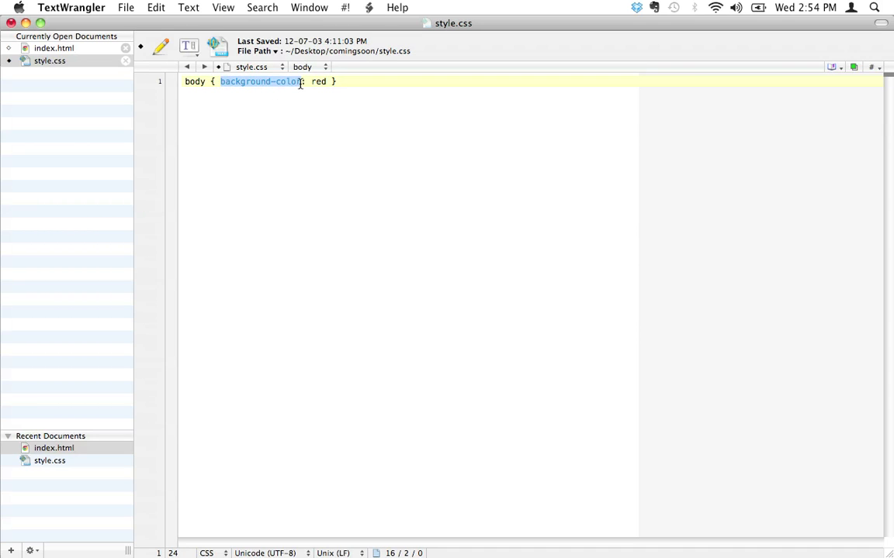
{"action": "left_click", "coordinate": [54, 48]}
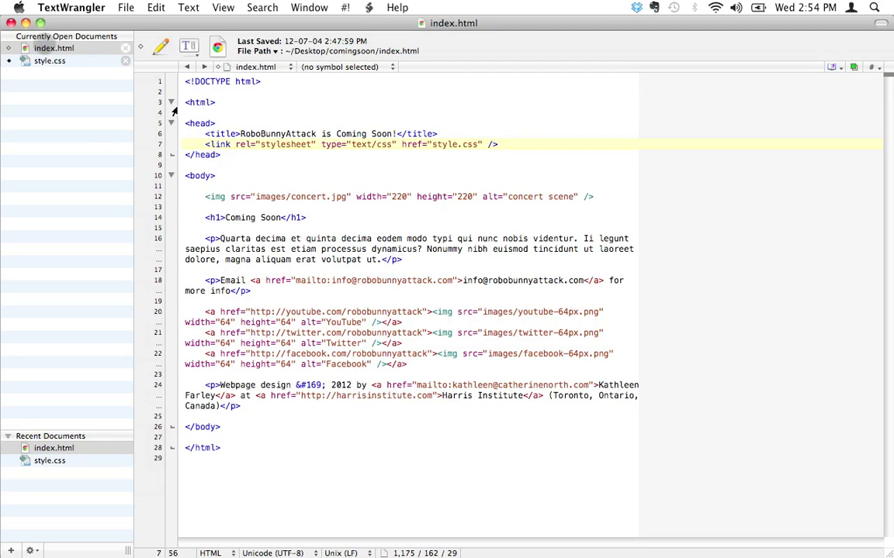
{"action": "left_click", "coordinate": [48, 61]}
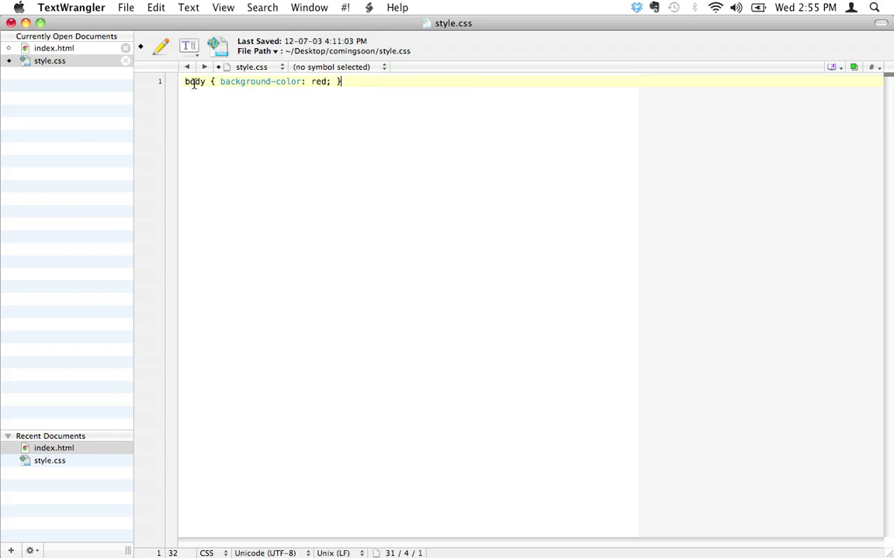
{"action": "double_click", "coordinate": [194, 81]}
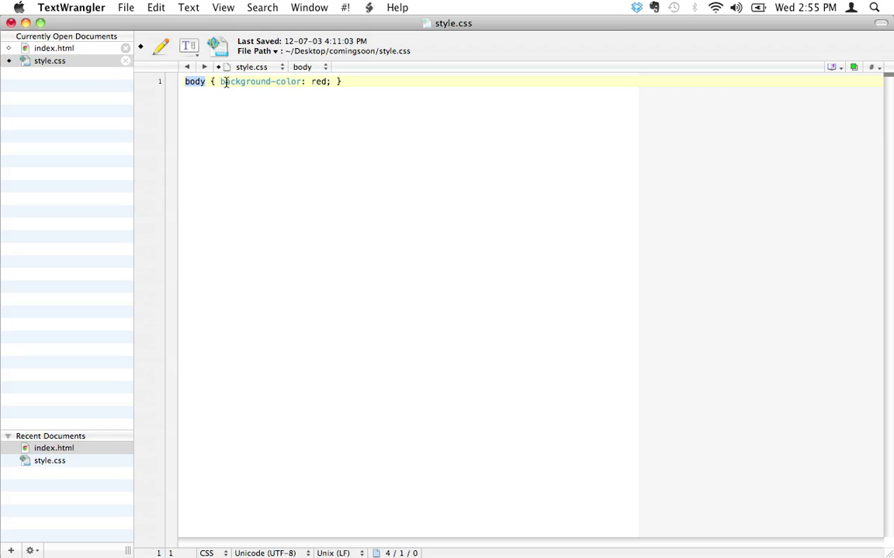
{"action": "double_click", "coordinate": [262, 82]}
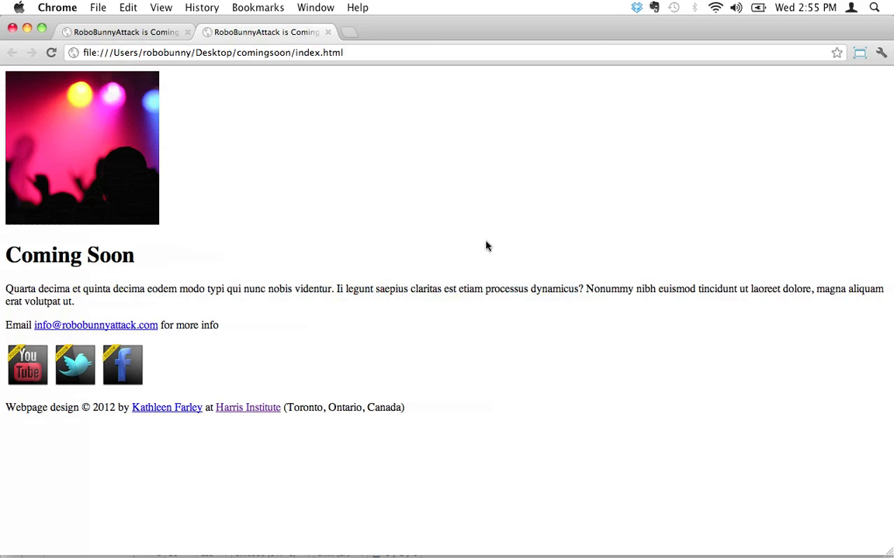
- Reload index.html in Chrome to show the red page background
{"action": "left_click", "coordinate": [51, 52]}
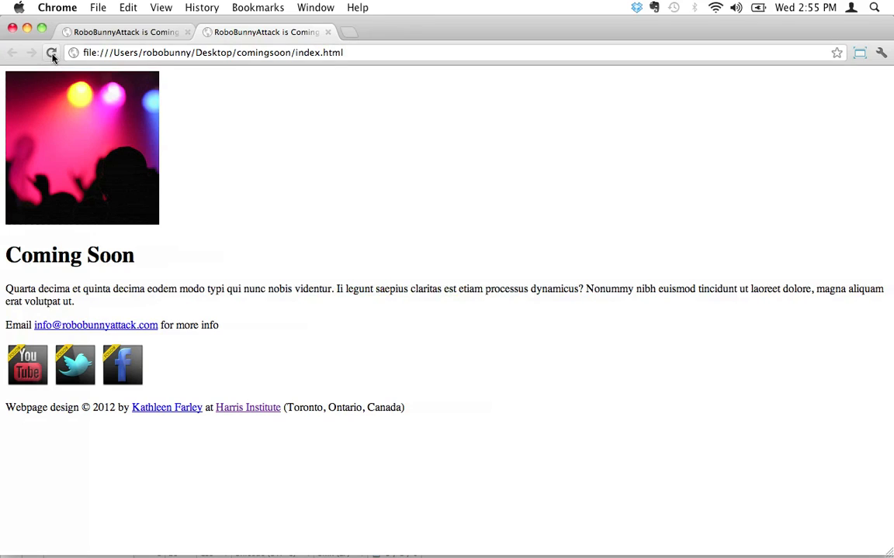
{"action": "left_click", "coordinate": [51, 53]}
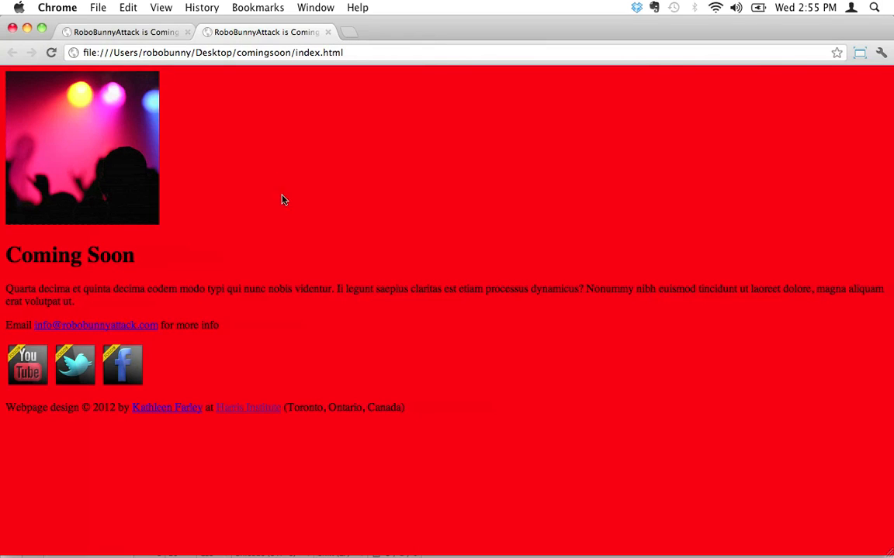
{"action": "mouse_move", "coordinate": [248, 164]}
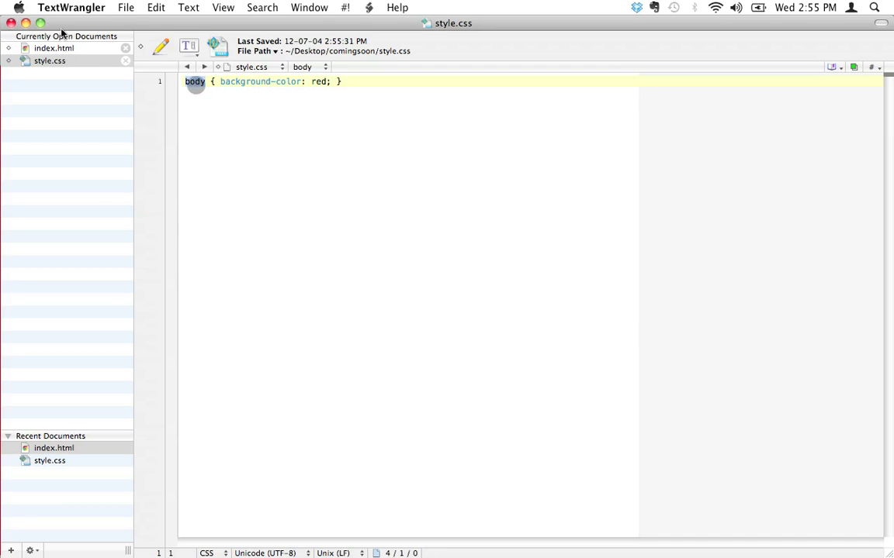
- Show index.html in the editor to view its body element
{"action": "left_click", "coordinate": [54, 48]}
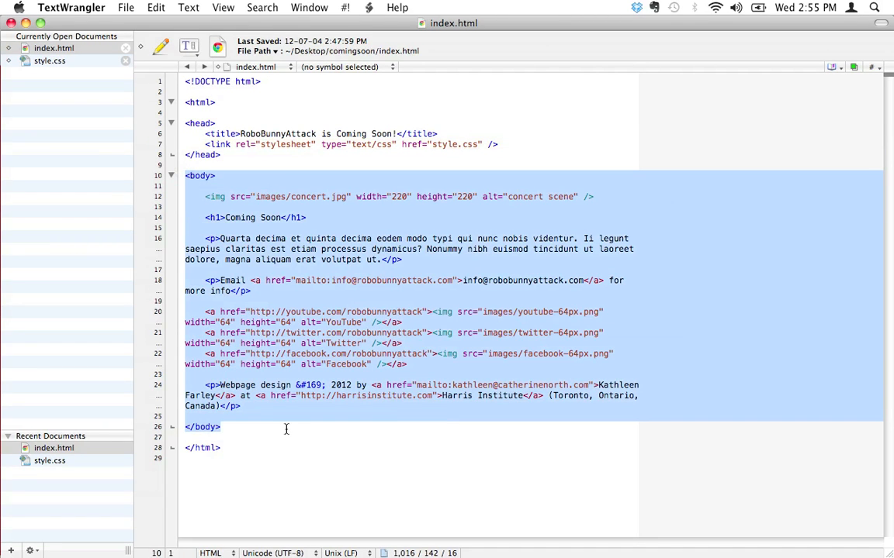
{"action": "mouse_move", "coordinate": [286, 426]}
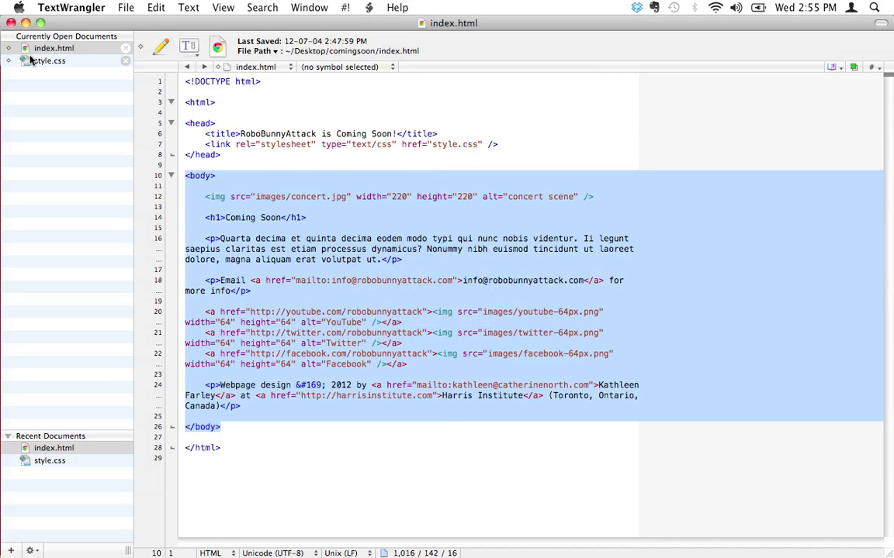
- Replace the body rule's red background declaration with the text 'stuff goes here'
{"action": "left_click", "coordinate": [50, 60]}
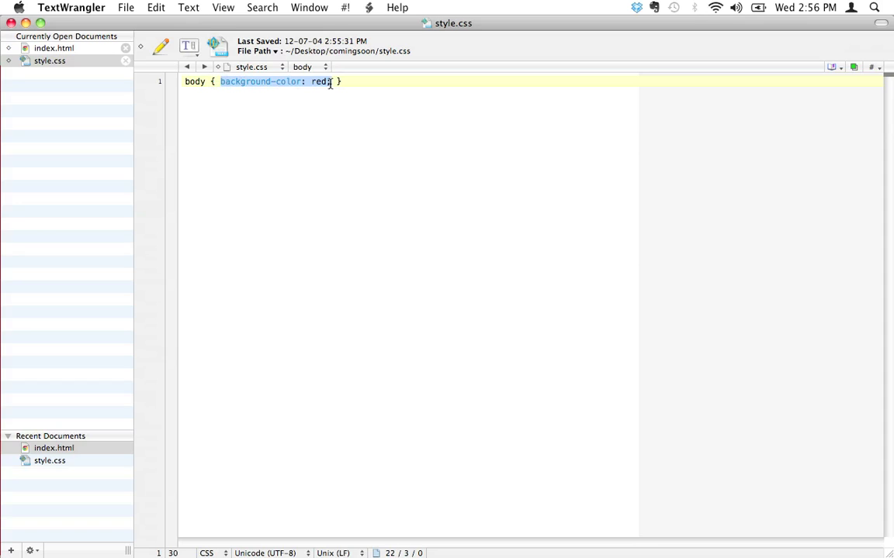
{"action": "type", "text": ";"}
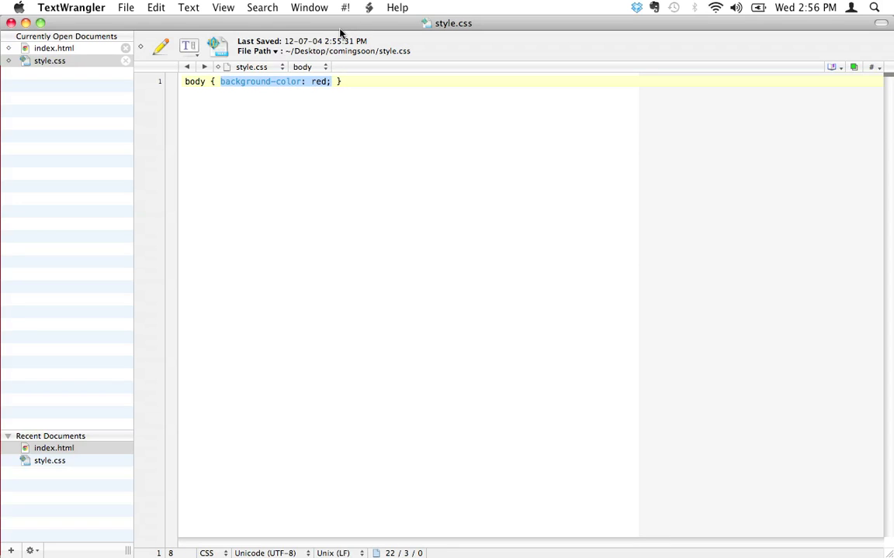
{"action": "type", "text": "stuff goes }"}
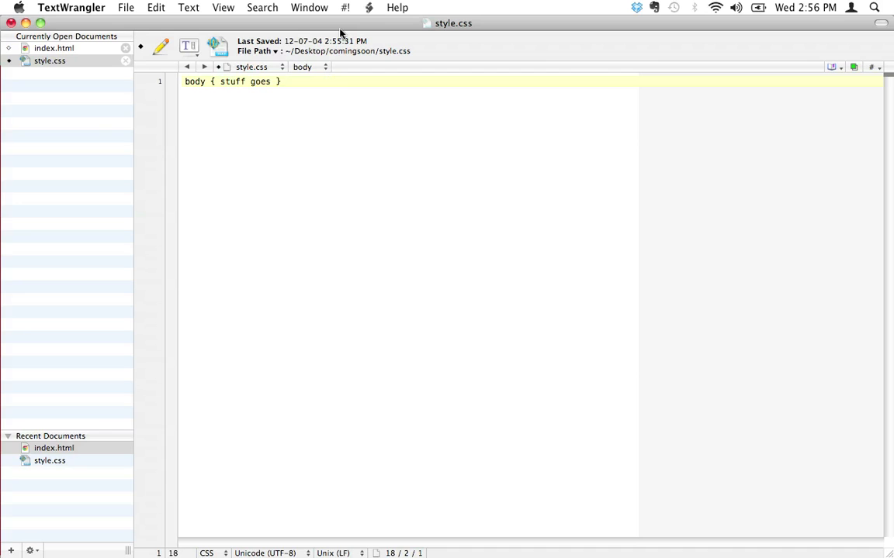
{"action": "type", "text": "here"}
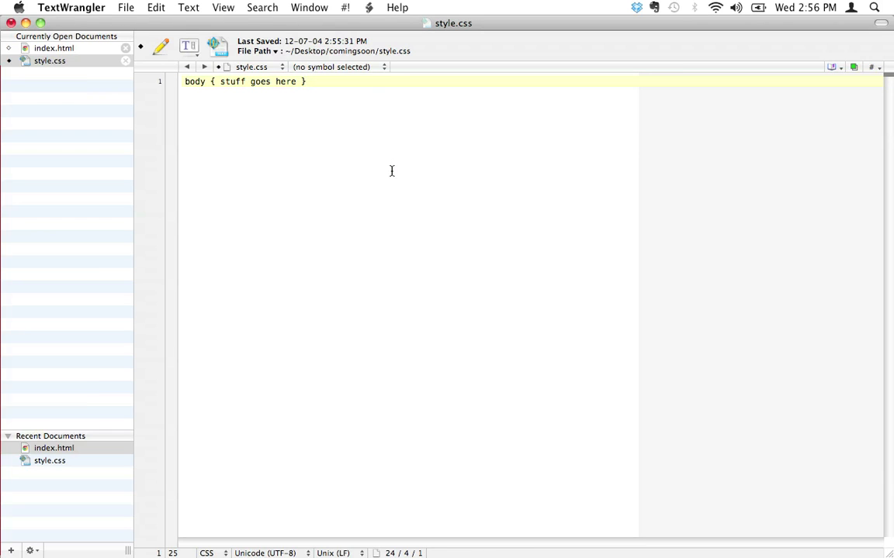
- Add an h1 rule below body, empty both rules, and save style.css
{"action": "type", "text": "h"}
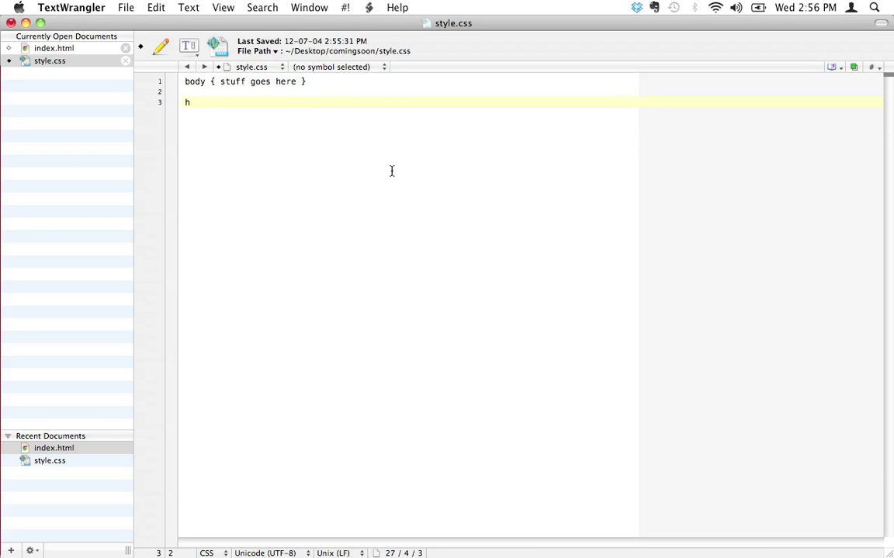
{"action": "left_click", "coordinate": [53, 49]}
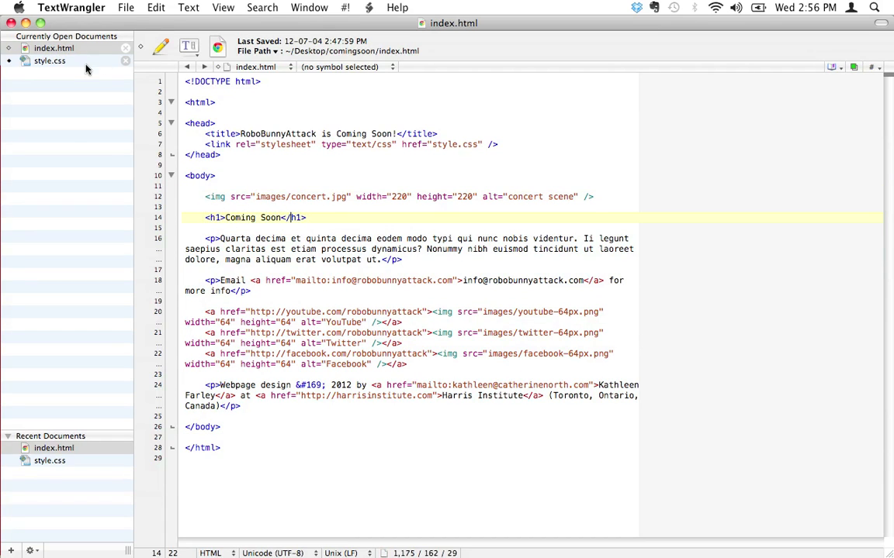
{"action": "left_click", "coordinate": [48, 61]}
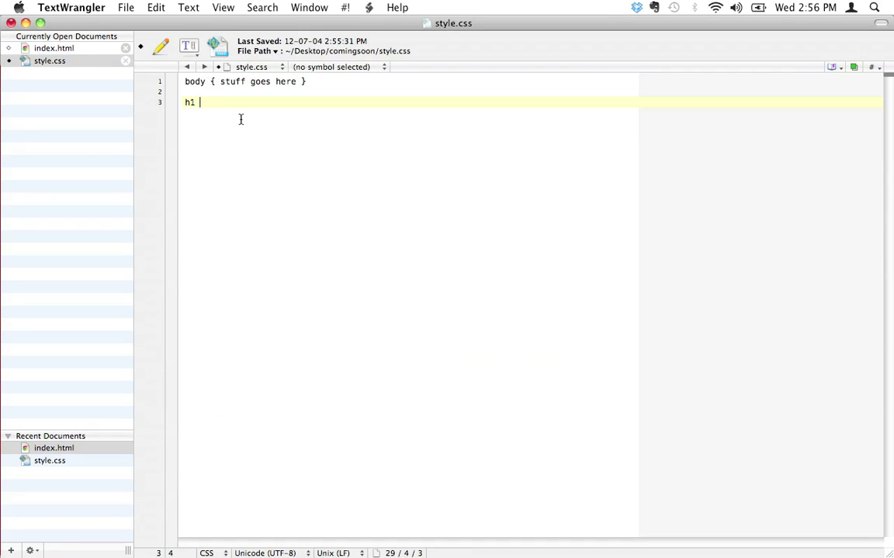
{"action": "type", "text": "{"}
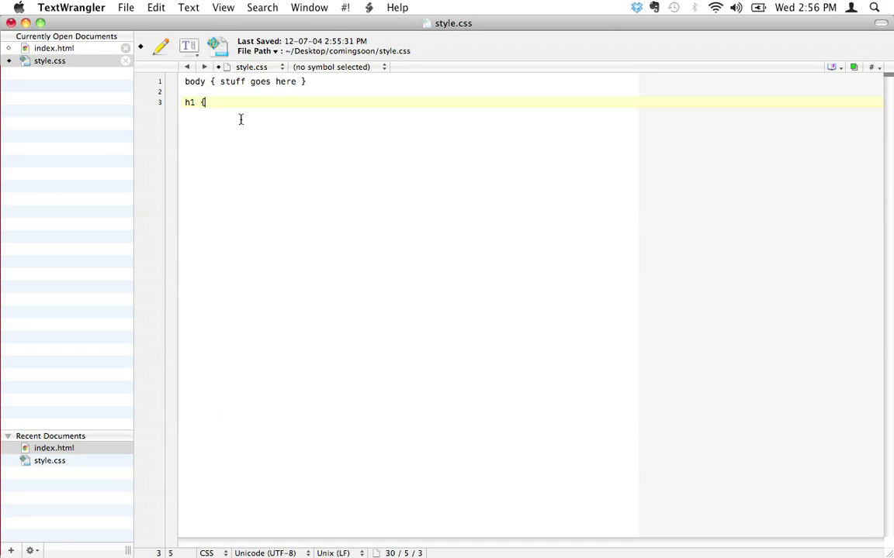
{"action": "type", "text": "back"}
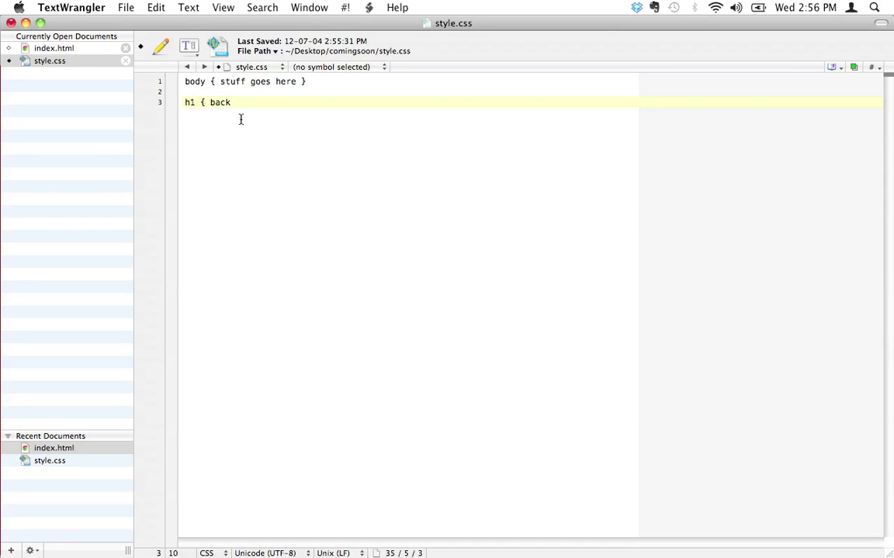
{"action": "type", "text": "ground-colr"}
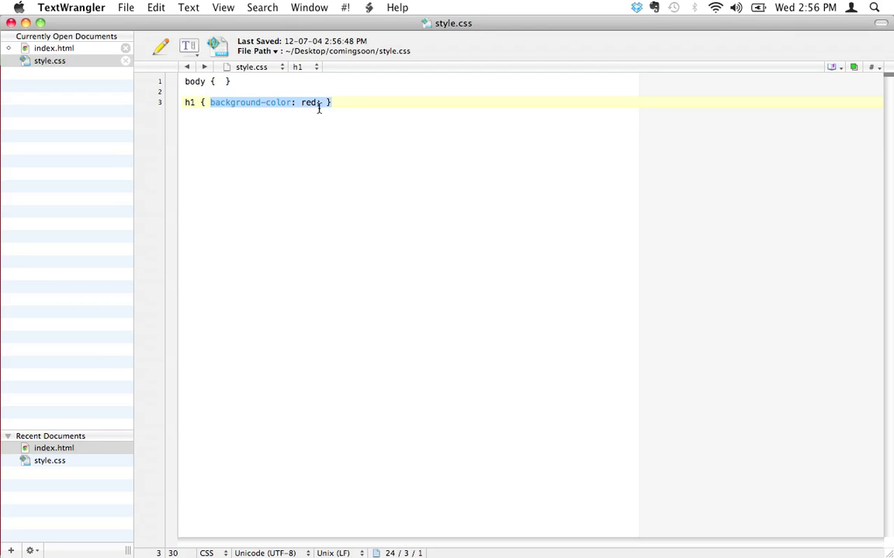
{"action": "key", "text": "Delete"}
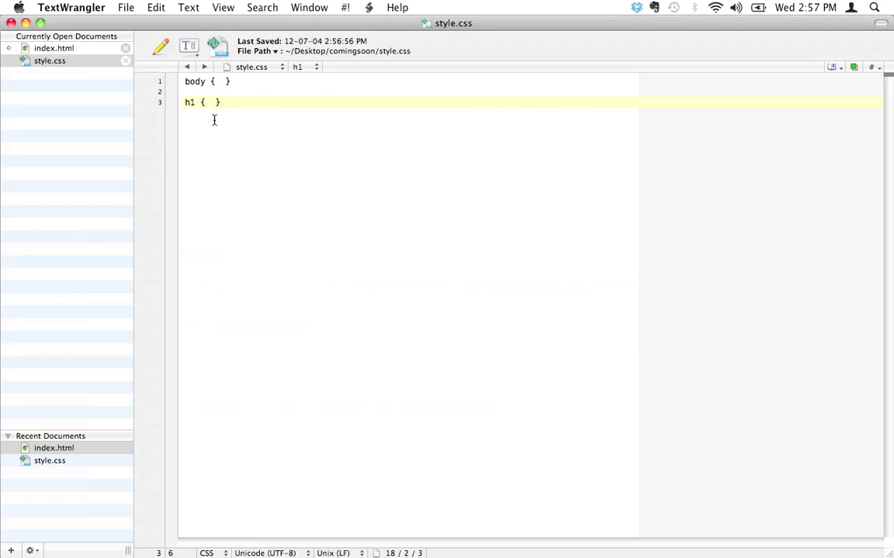
- Type background-color: red; inside the h1 rule
{"action": "type", "text": "background-color: red;"}
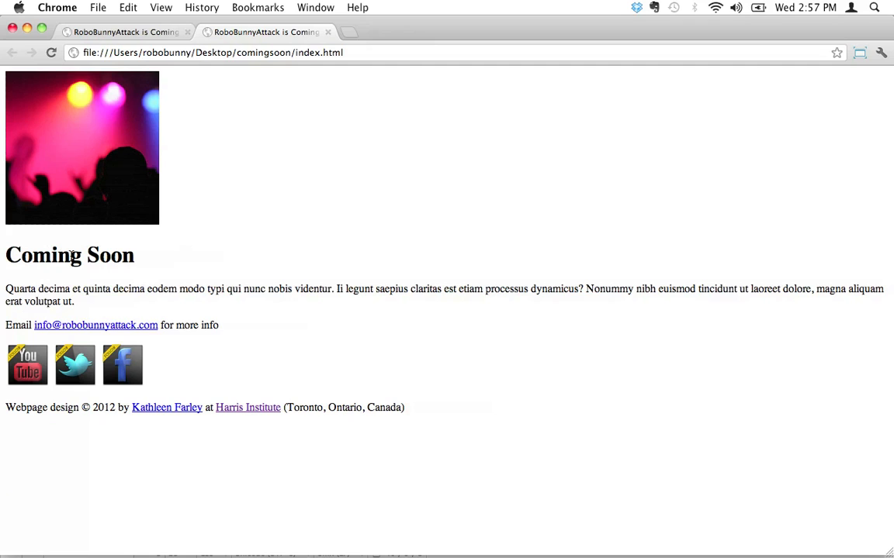
{"action": "mouse_move", "coordinate": [131, 292]}
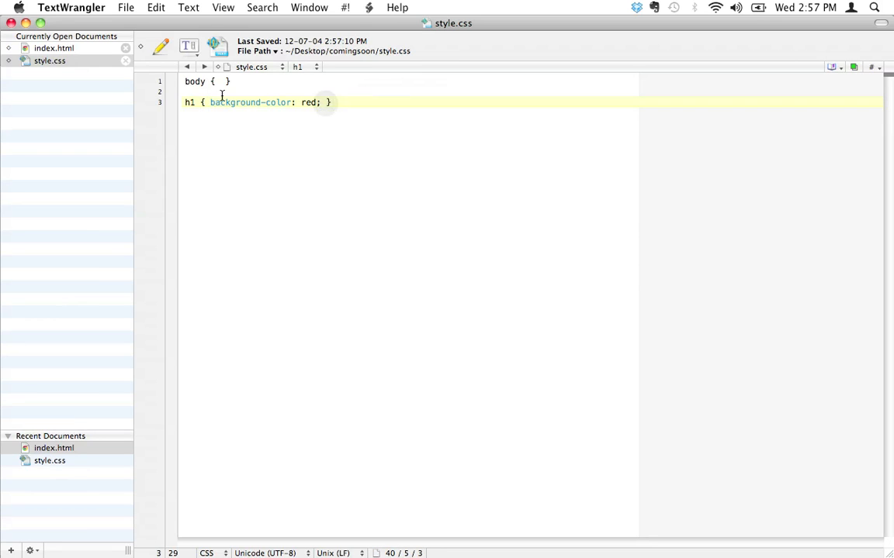
- Duplicate the h1 background-color: red; declaration and break declarations onto separate lines
{"action": "left_click_drag", "start_coordinate": [209, 101], "coordinate": [321, 102]}
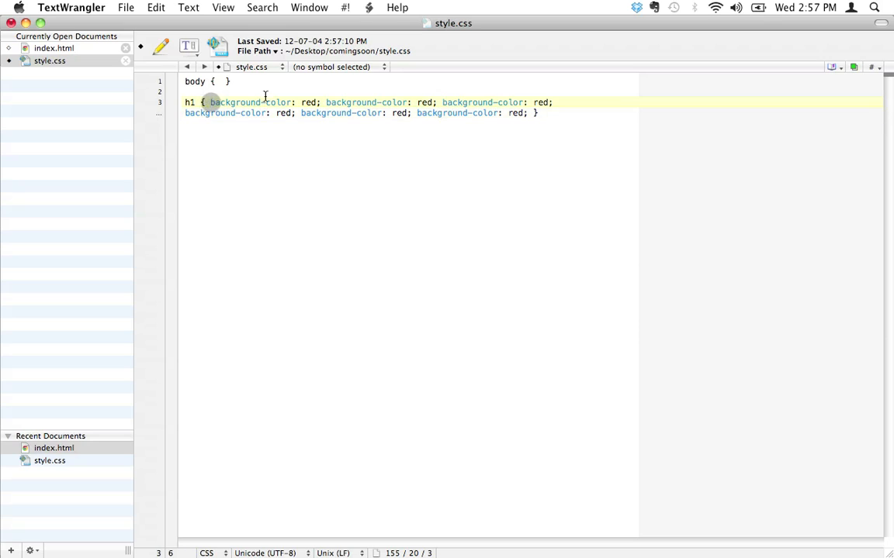
{"action": "left_click", "coordinate": [209, 101]}
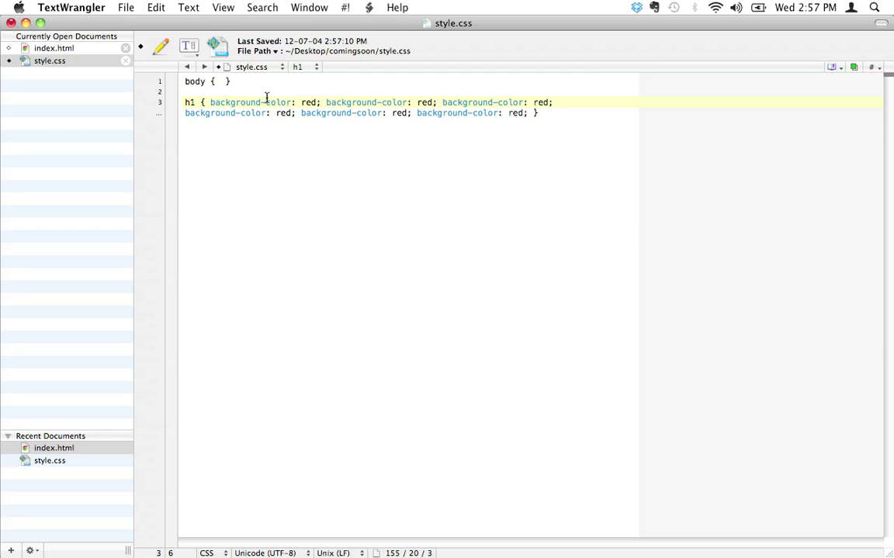
{"action": "left_click", "coordinate": [210, 101]}
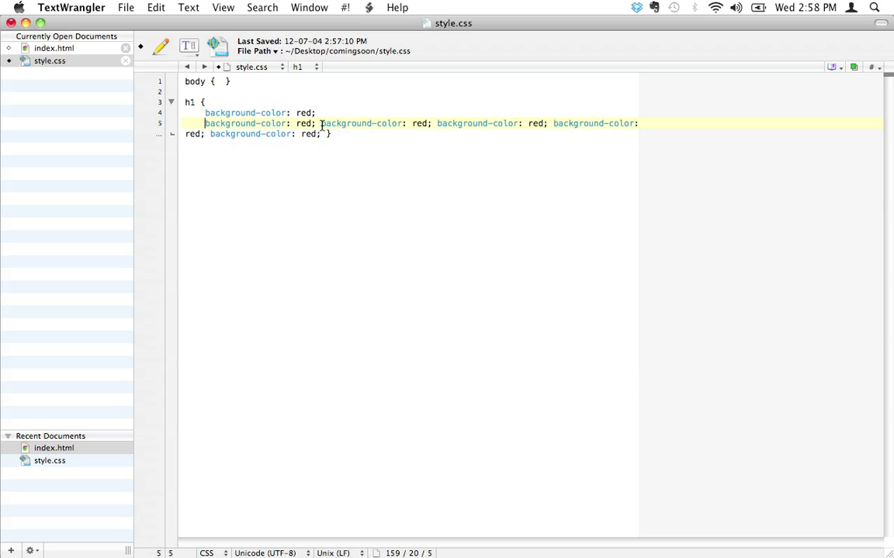
- Put the repeated background-color: red declarations on separate lines and select them
{"action": "key", "text": "Return"}
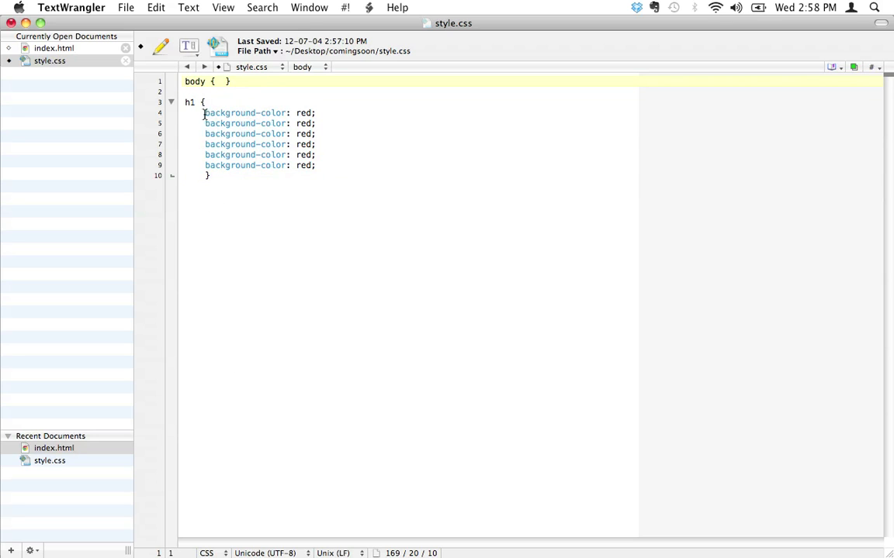
{"action": "left_click_drag", "start_coordinate": [204, 112], "coordinate": [315, 166]}
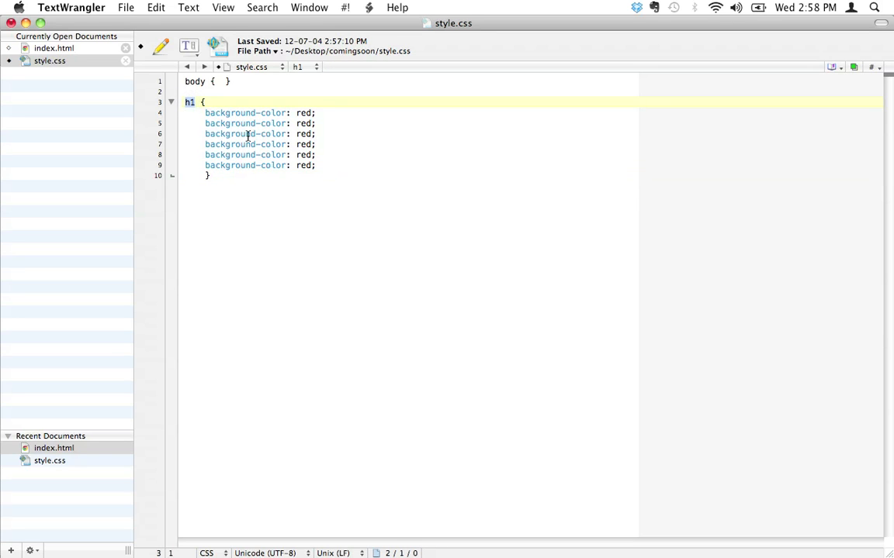
{"action": "left_click_drag", "start_coordinate": [204, 112], "coordinate": [314, 165]}
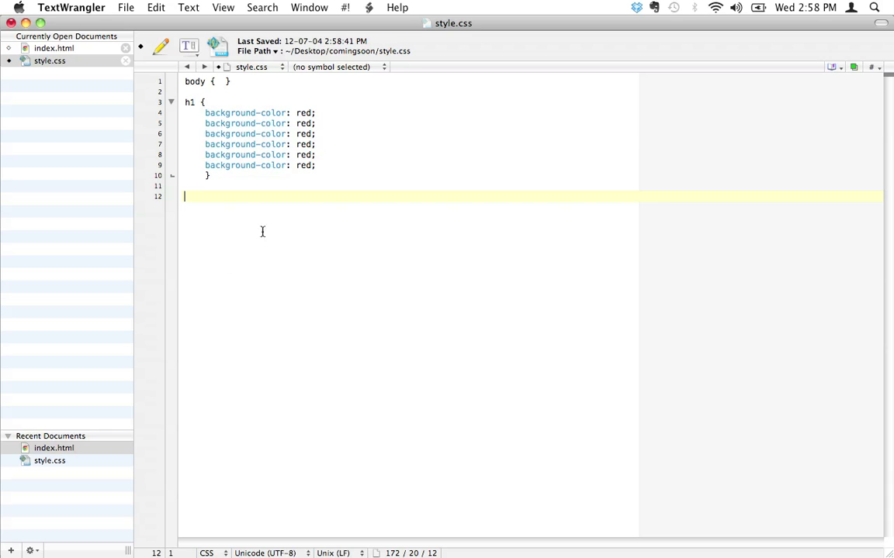
{"action": "mouse_move", "coordinate": [186, 104]}
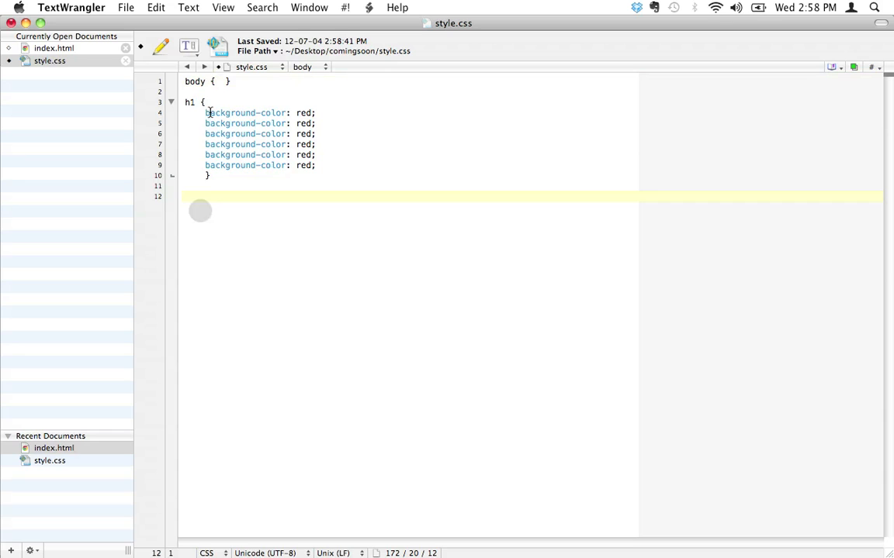
- Remove the duplicate background-color lines, keeping one declaration in the h1 rule
{"action": "left_click", "coordinate": [219, 81]}
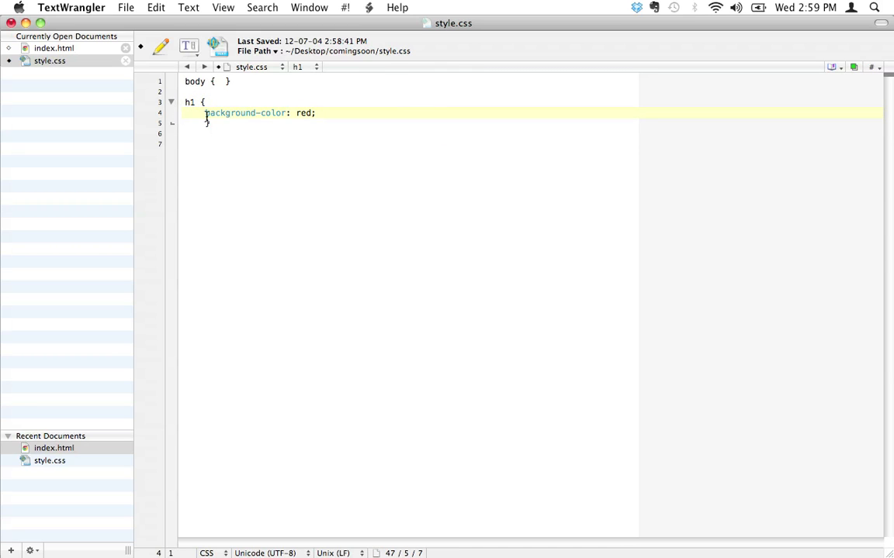
{"action": "double_click", "coordinate": [244, 112]}
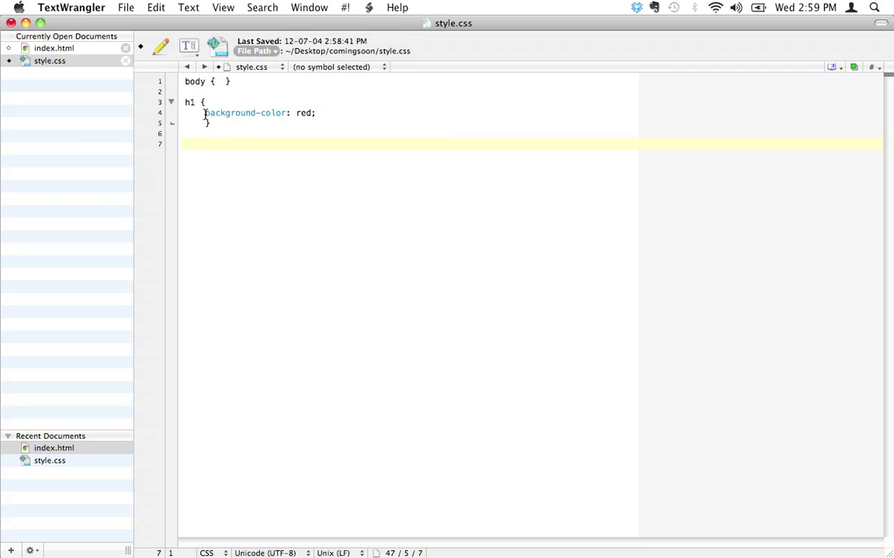
{"action": "double_click", "coordinate": [245, 112]}
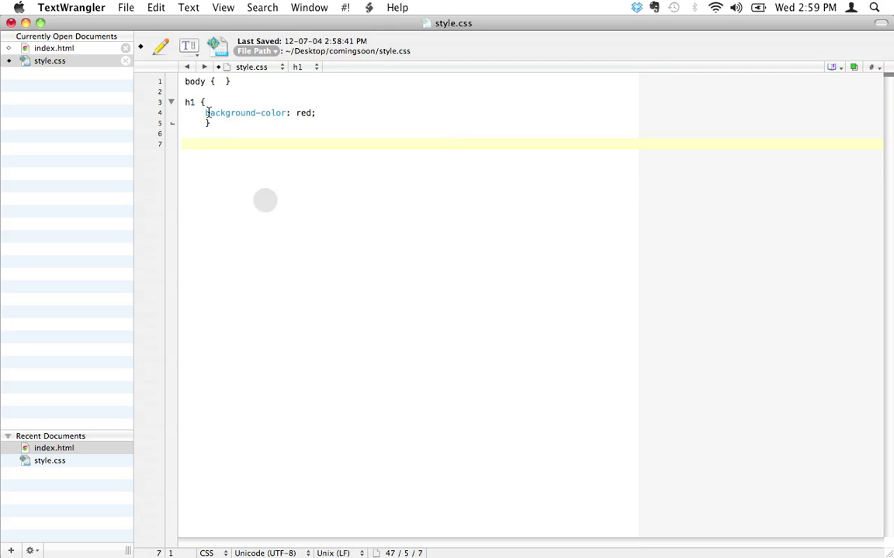
{"action": "double_click", "coordinate": [304, 113]}
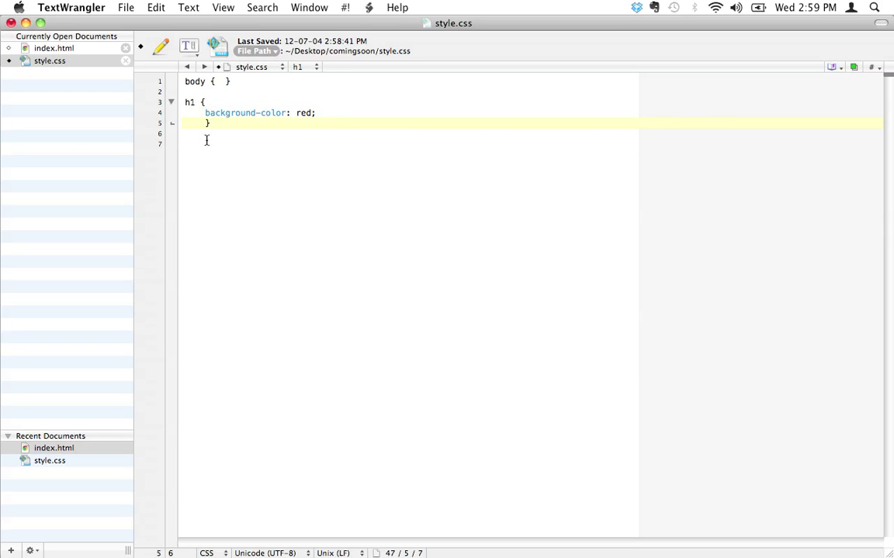
{"action": "left_click", "coordinate": [208, 122]}
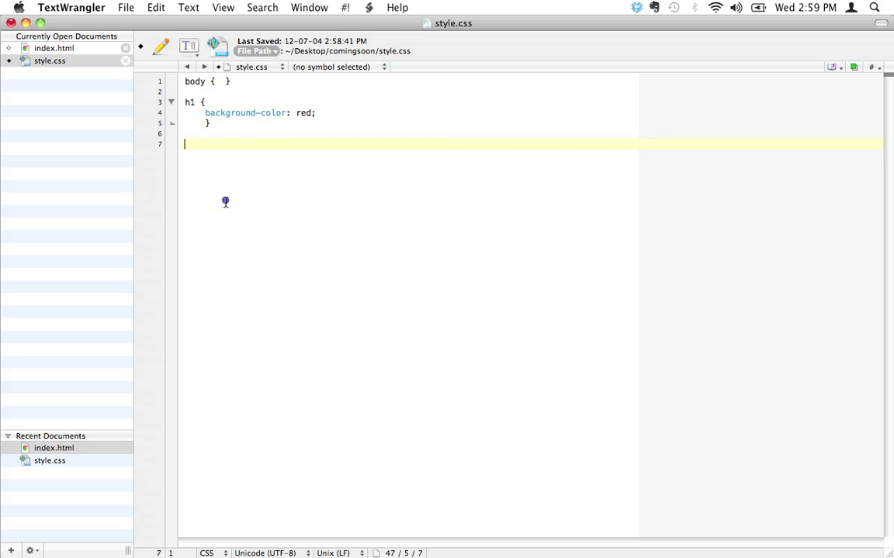
{"action": "mouse_move", "coordinate": [214, 195]}
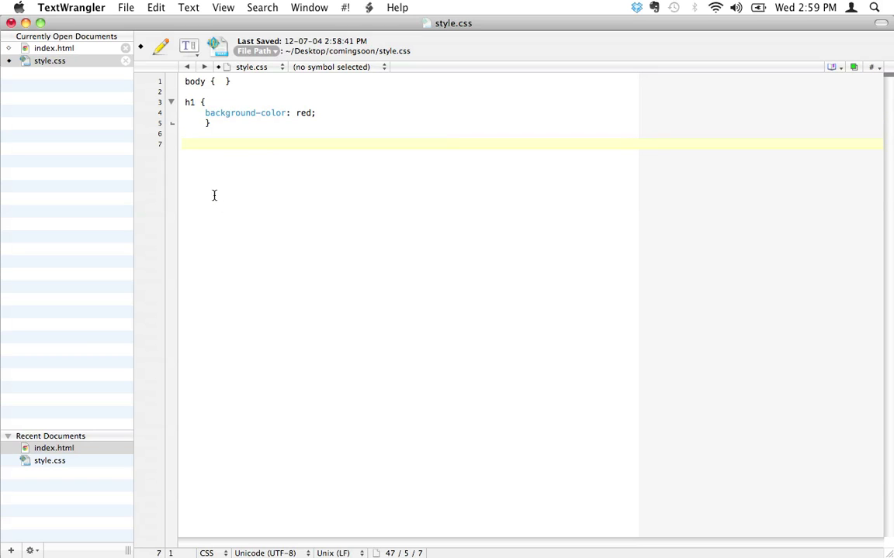
{"action": "mouse_move", "coordinate": [225, 155]}
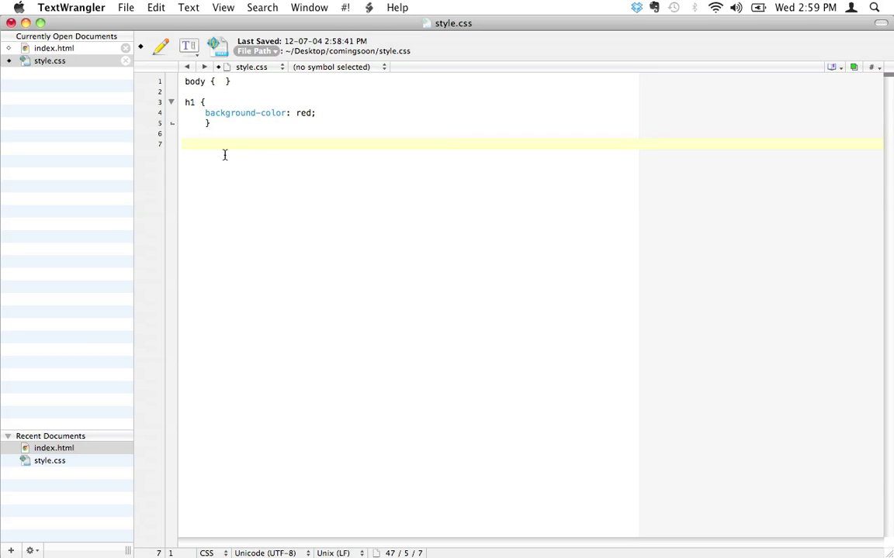
- Type a p rule with color: green; below the h1 rule
{"action": "type", "text": "p"}
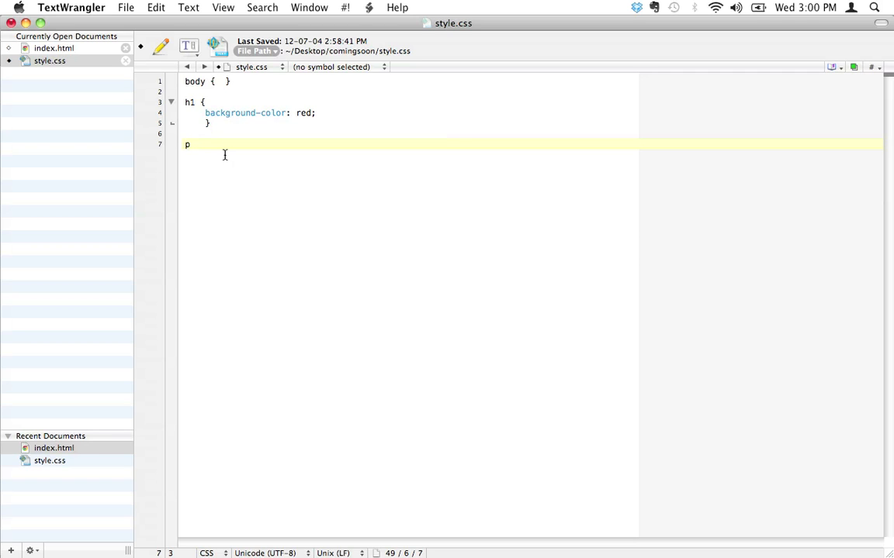
{"action": "type", "text": "{"}
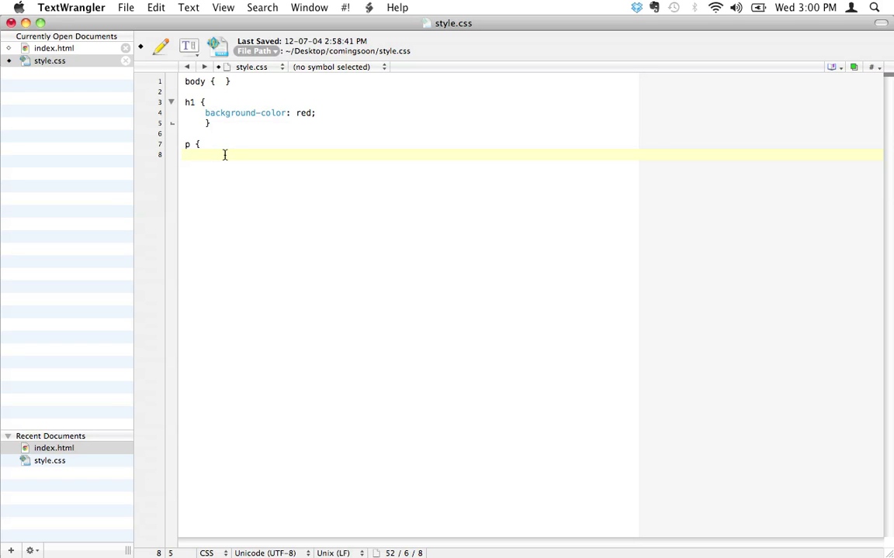
{"action": "left_click", "coordinate": [205, 154]}
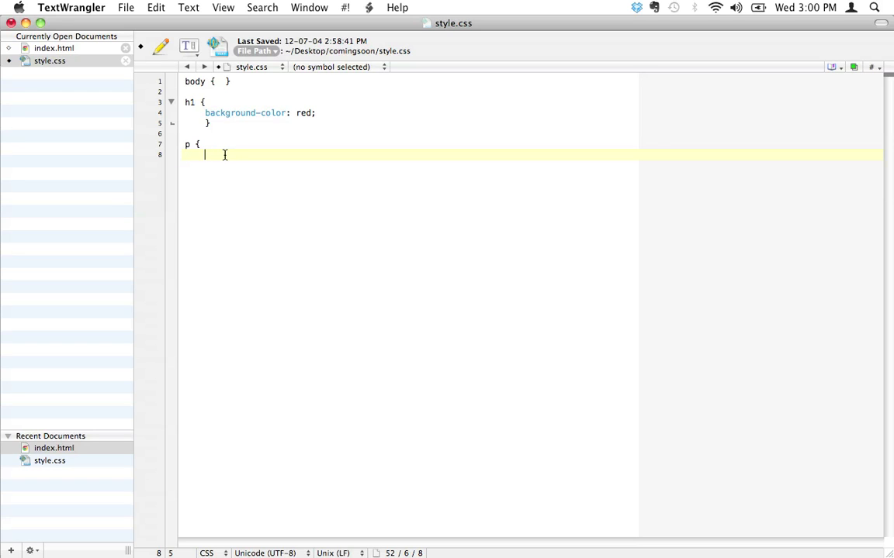
{"action": "type", "text": "color:"}
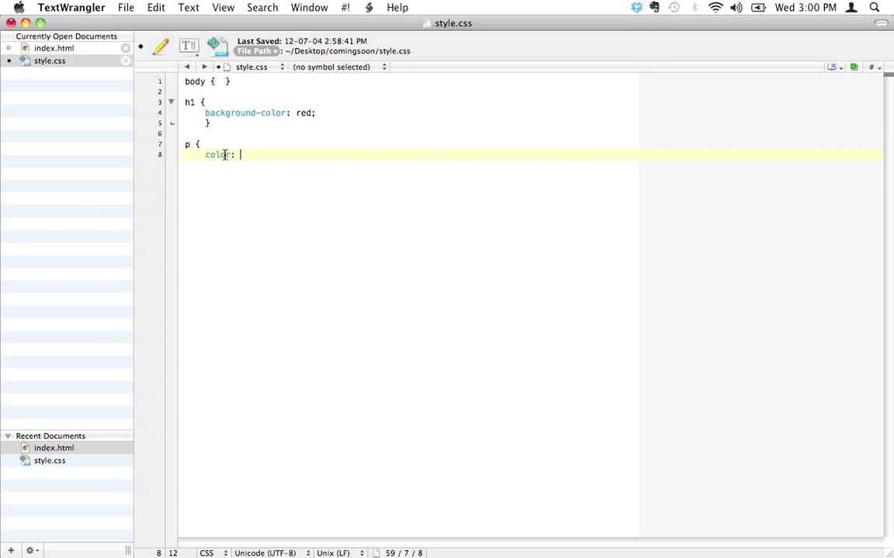
{"action": "type", "text": "green;"}
{"action": "type", "text": "}"}
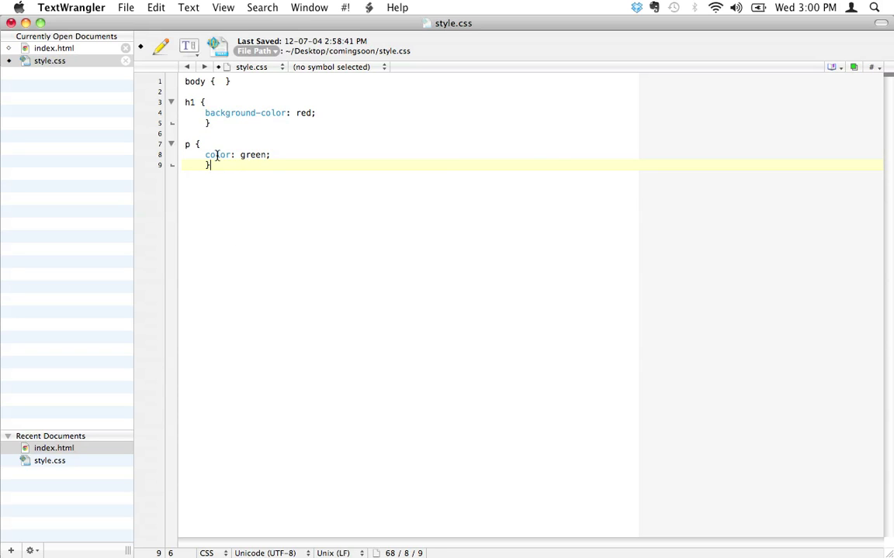
{"action": "double_click", "coordinate": [218, 155]}
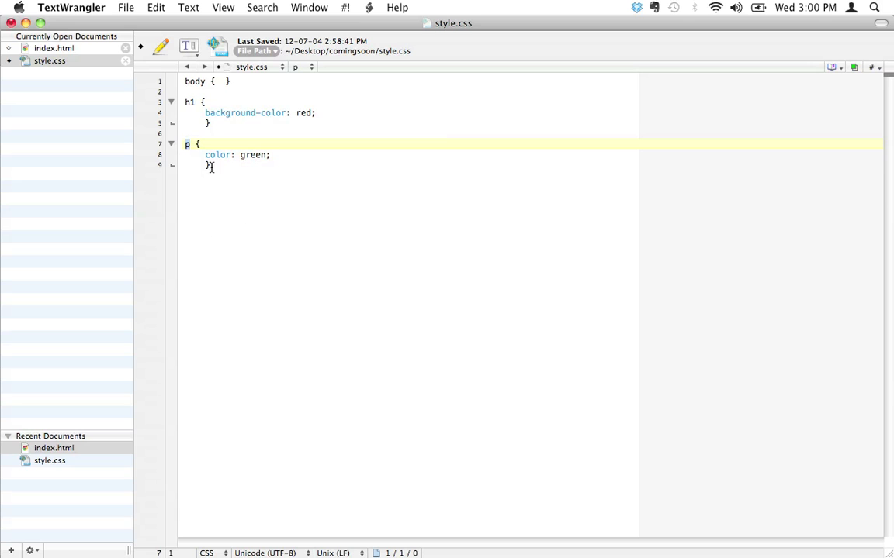
- Switch from index.html back to style.css and save it before moving to Chrome
{"action": "left_click", "coordinate": [53, 48]}
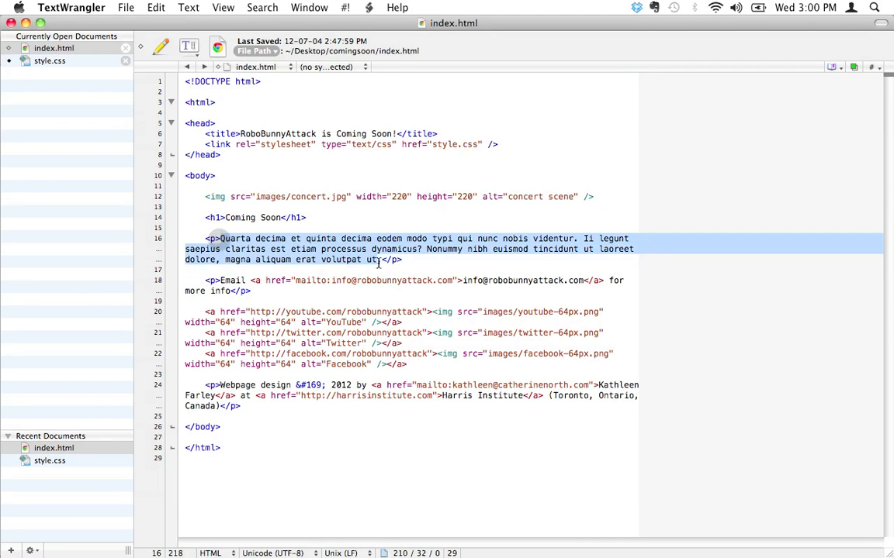
{"action": "left_click", "coordinate": [48, 61]}
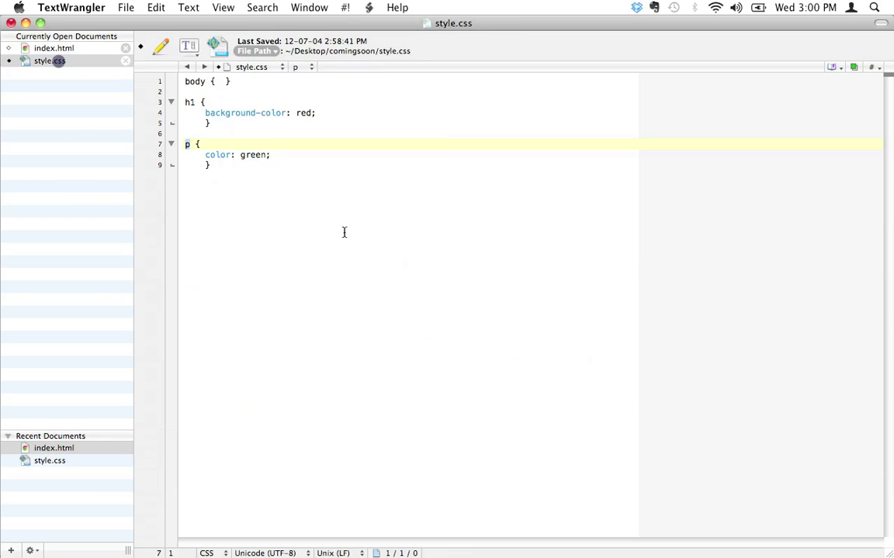
{"action": "key", "text": "cmd+tab"}
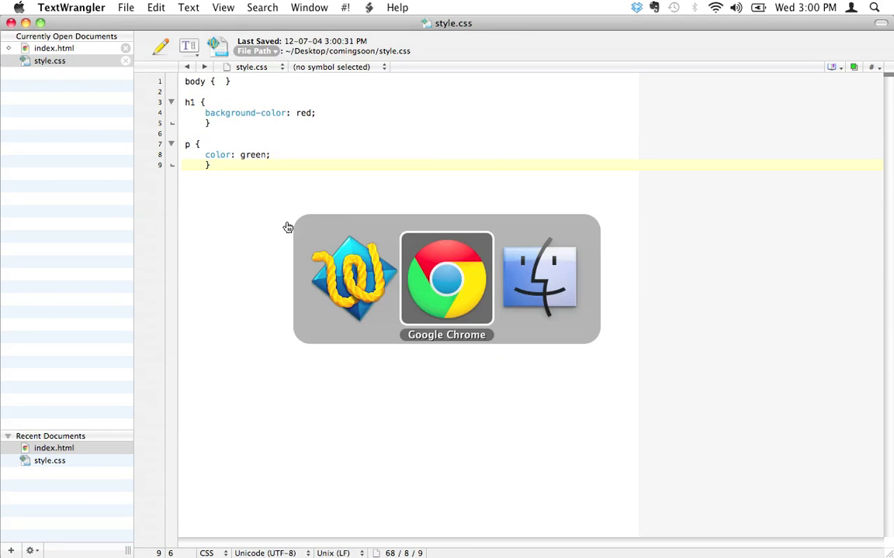
- Reload the page in Chrome to see the red heading and green paragraphs
{"action": "left_click", "coordinate": [446, 279]}
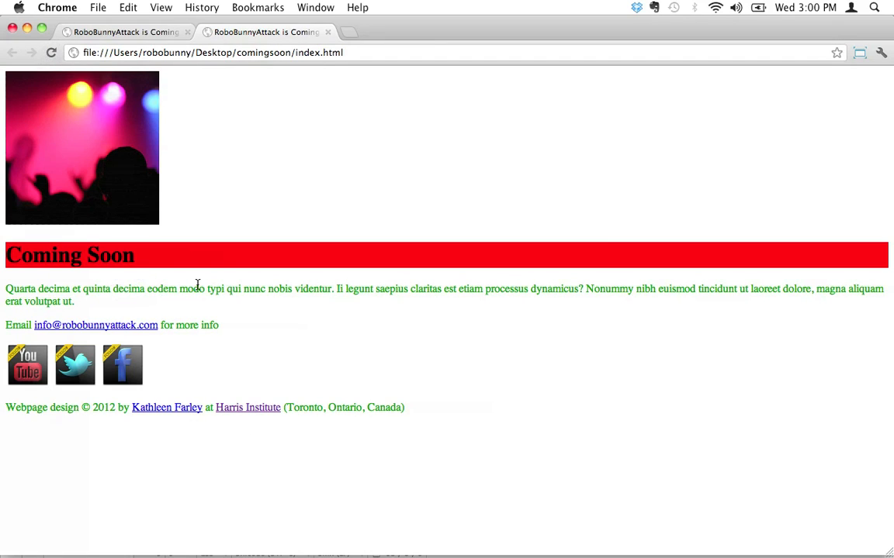
{"action": "mouse_move", "coordinate": [281, 337]}
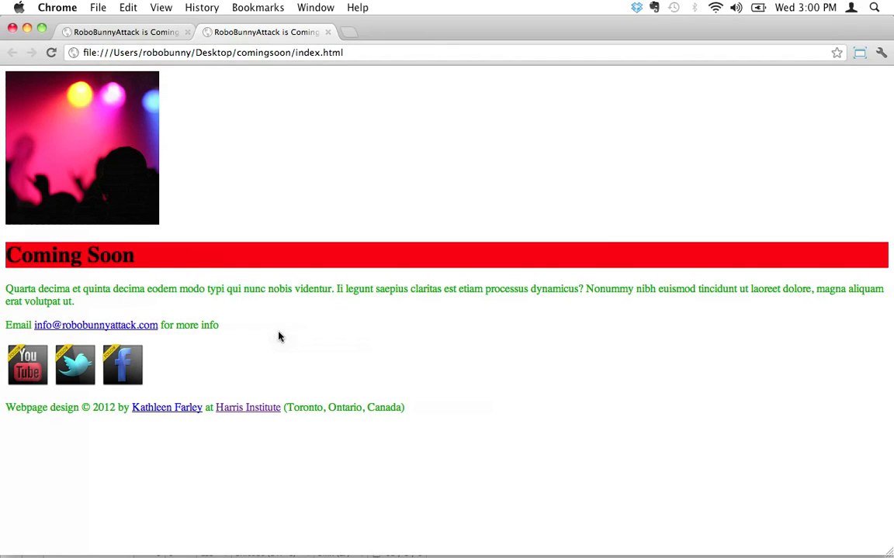
{"action": "mouse_move", "coordinate": [167, 408]}
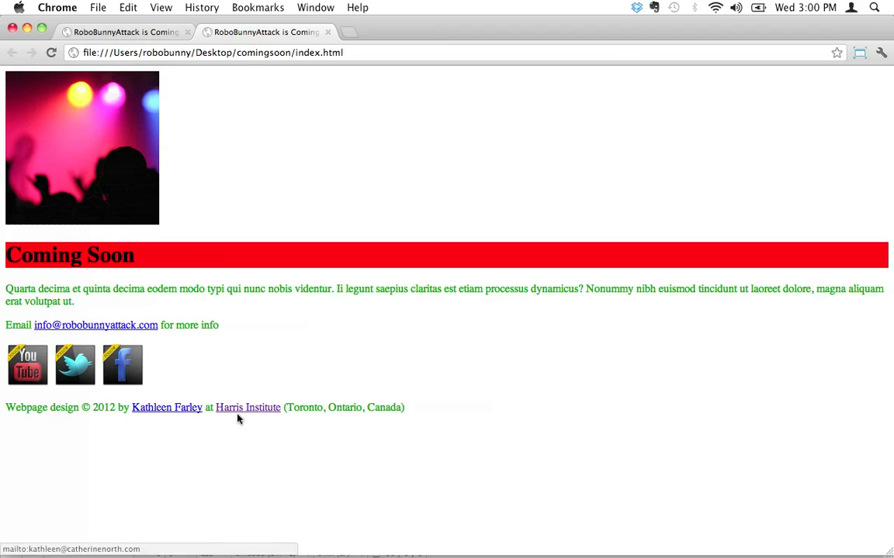
{"action": "mouse_move", "coordinate": [248, 341]}
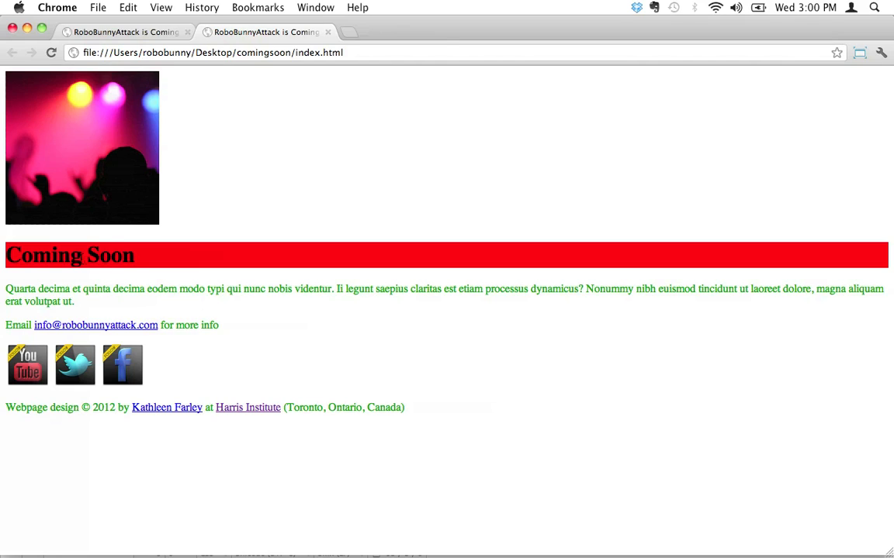
{"action": "double_click", "coordinate": [105, 256]}
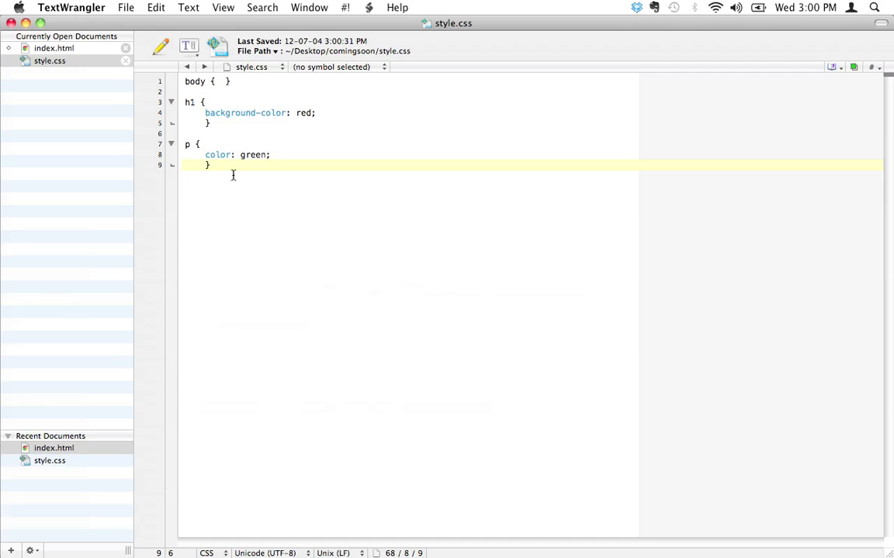
- Type the HTML comment <!--This is an example of a comment--> after <body> in index.html
{"action": "left_click", "coordinate": [53, 49]}
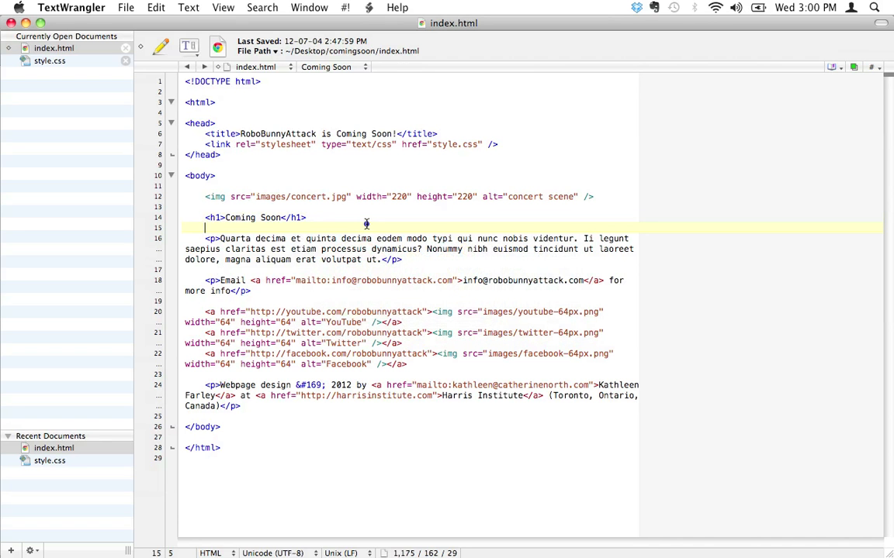
{"action": "left_click", "coordinate": [49, 61]}
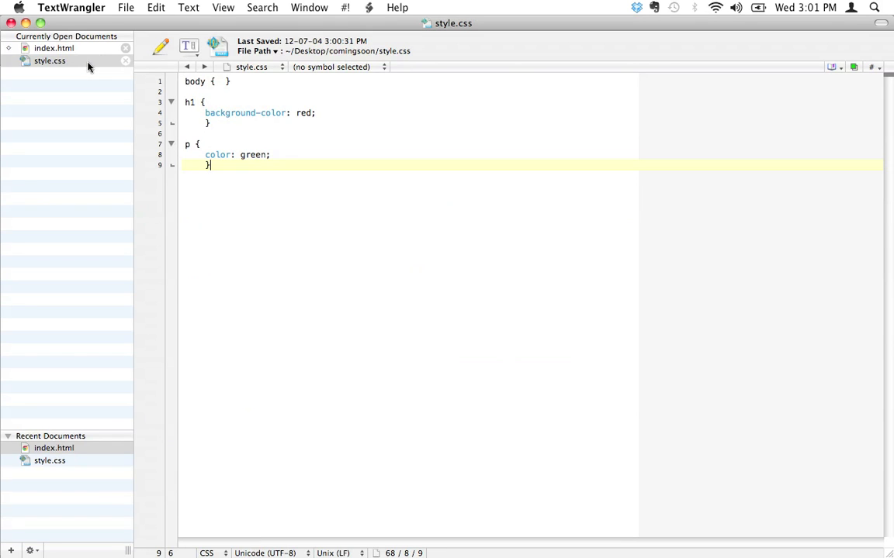
{"action": "left_click", "coordinate": [54, 48]}
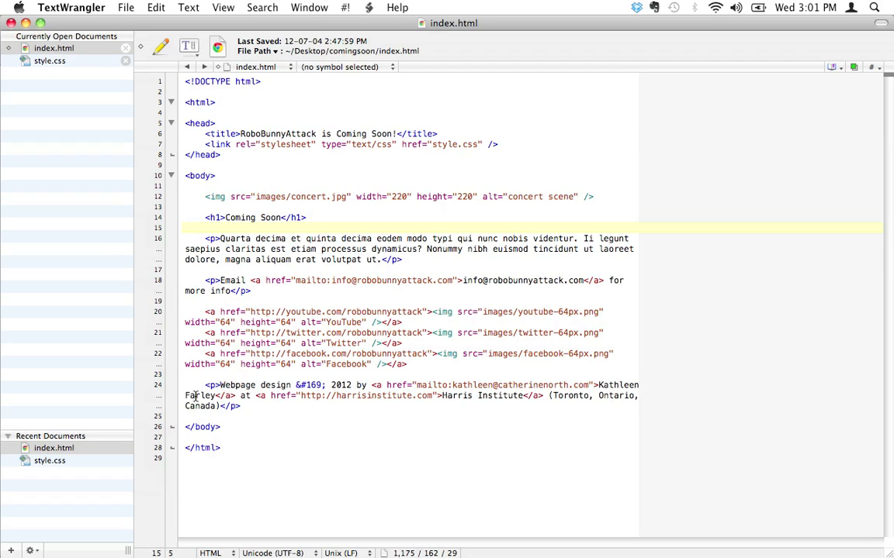
{"action": "left_click", "coordinate": [206, 227]}
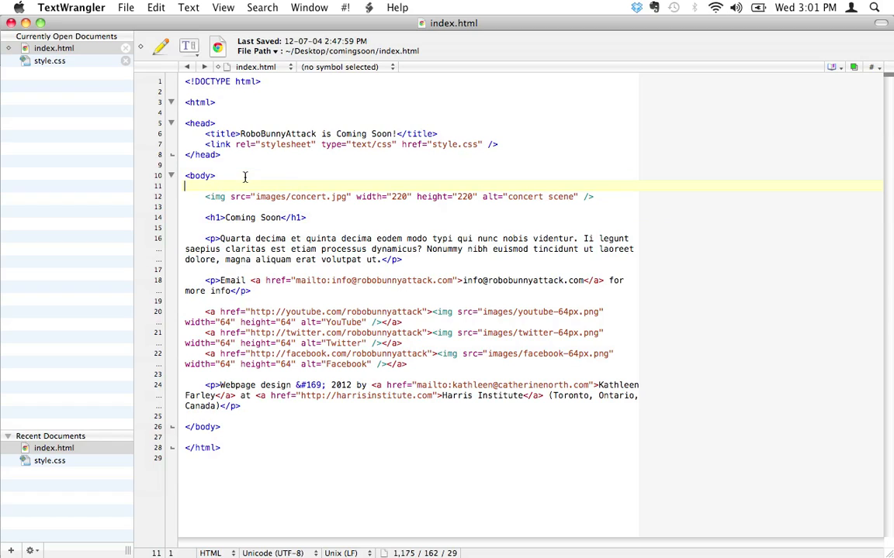
{"action": "type", "text": "<!--This is an"}
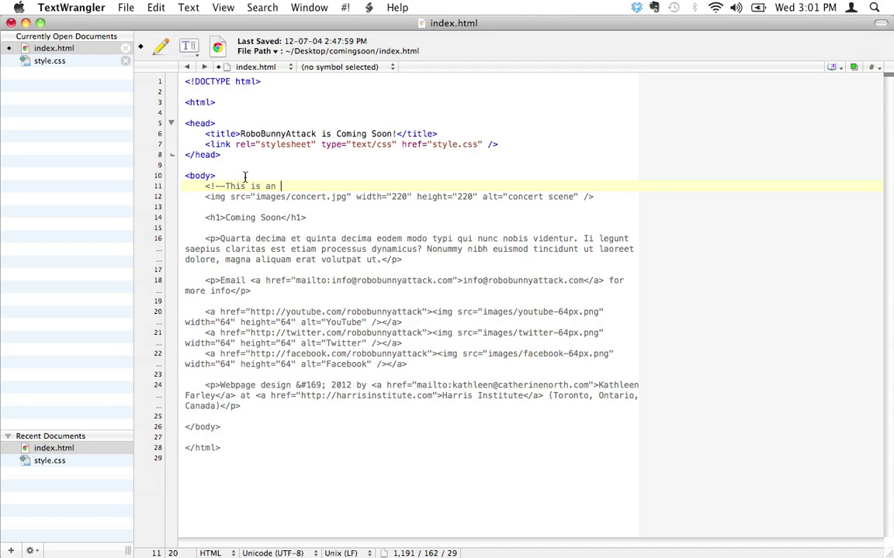
{"action": "type", "text": "example of a comment--"}
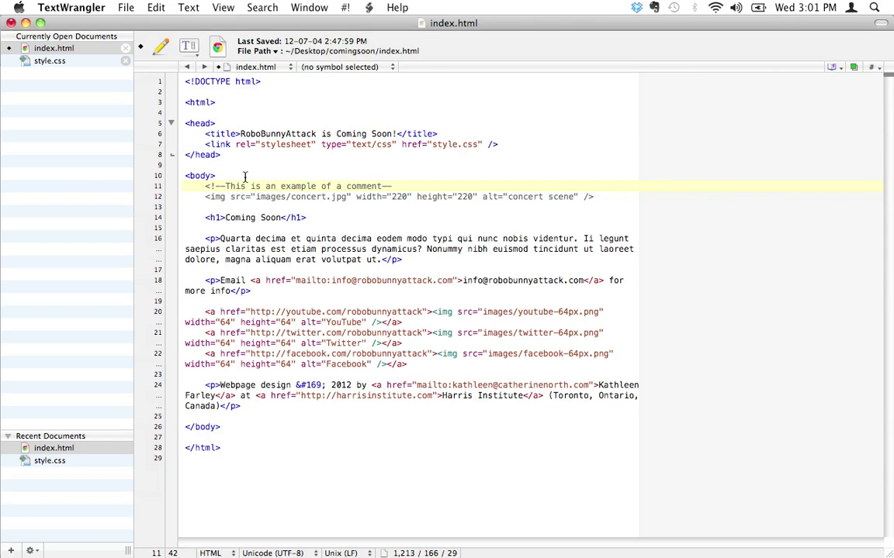
{"action": "triple_click", "coordinate": [275, 186]}
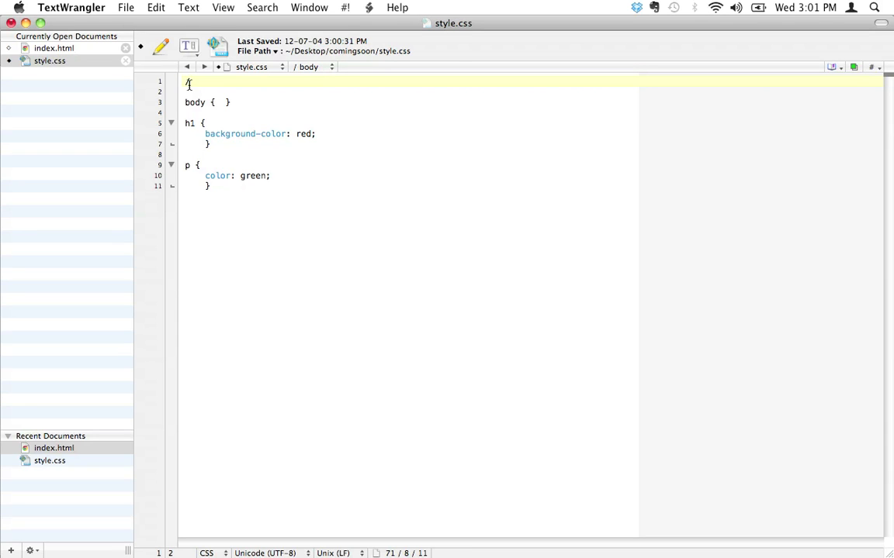
{"action": "type", "text": "/*"}
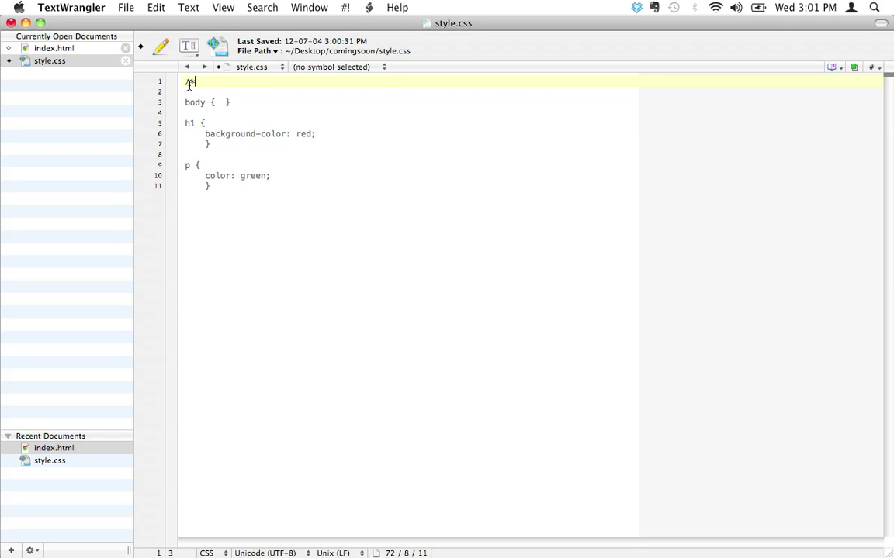
{"action": "type", "text": "this"}
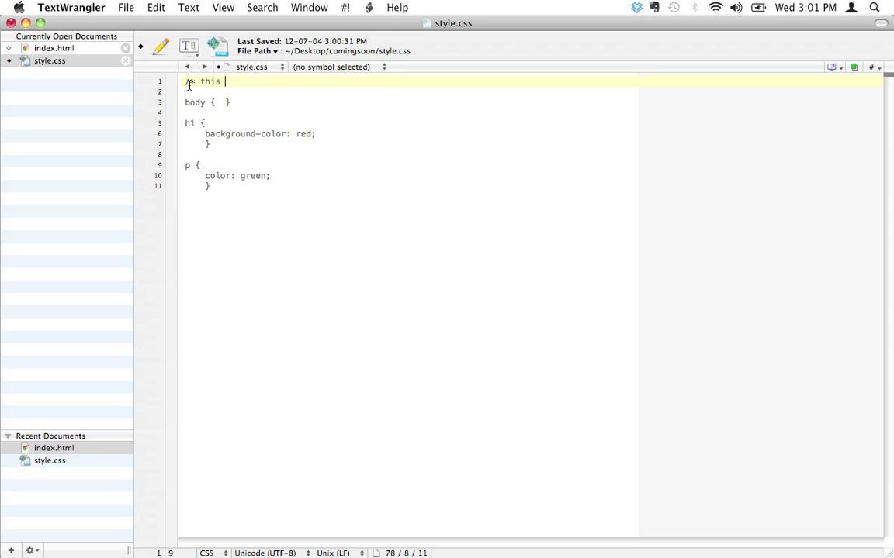
{"action": "type", "text": "is a comment"}
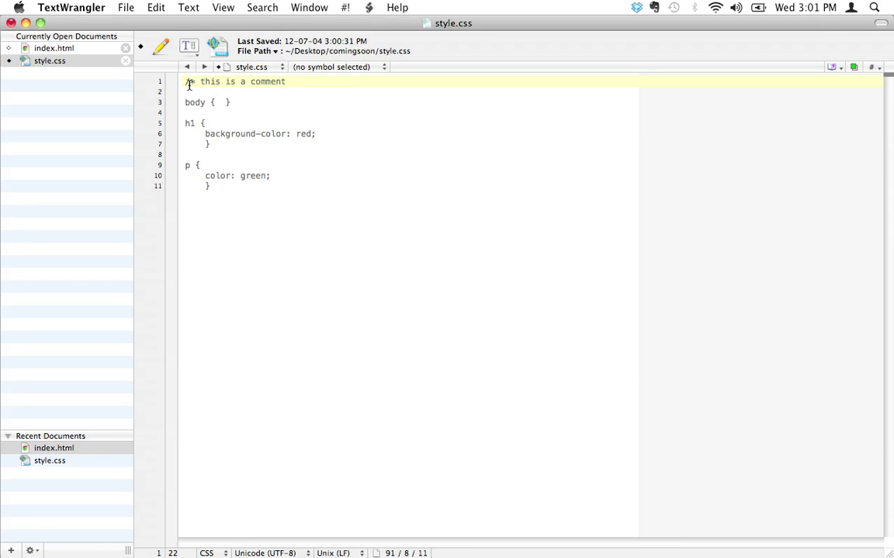
{"action": "type", "text": "*/"}
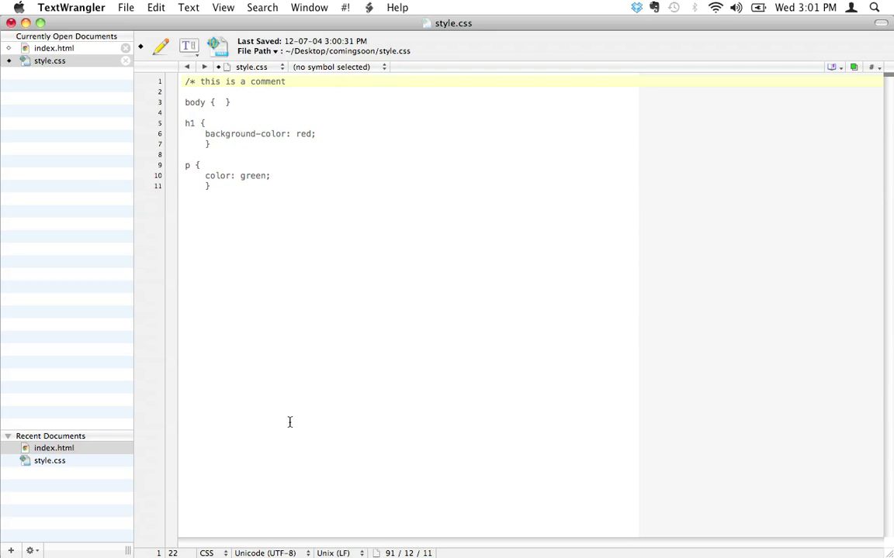
{"action": "type", "text": "8?"}
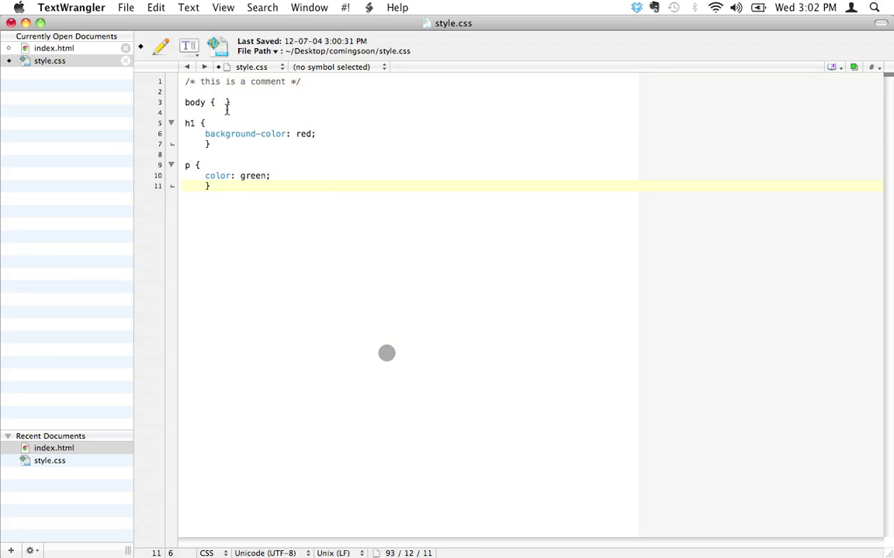
{"action": "left_click", "coordinate": [190, 81]}
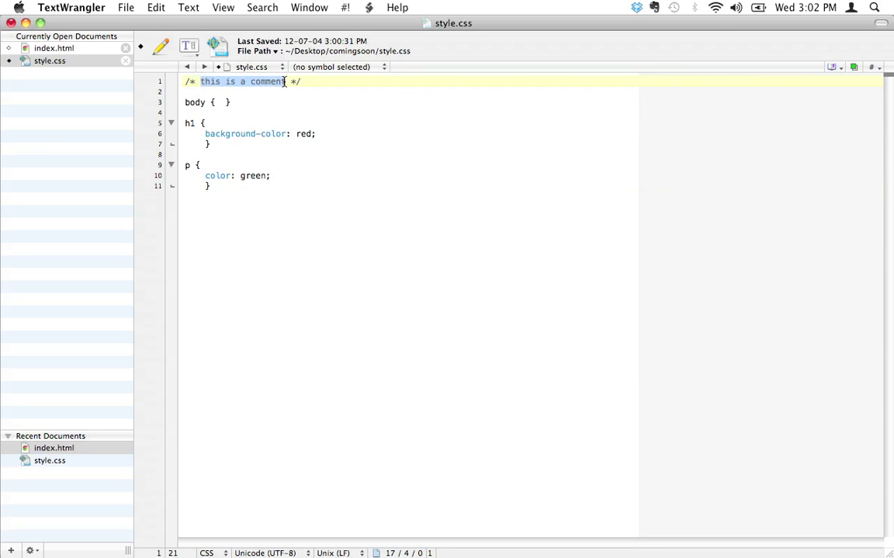
{"action": "left_click", "coordinate": [303, 81]}
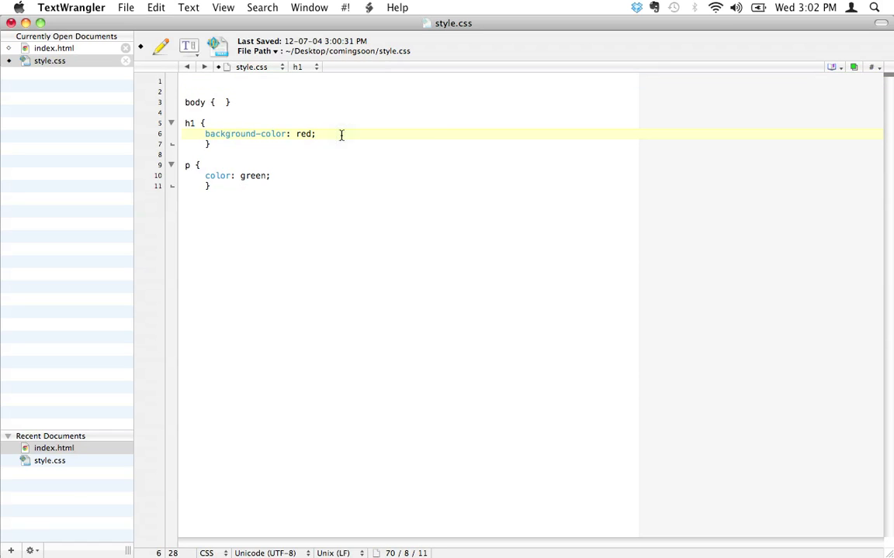
{"action": "type", "text": "/* this is a comment */"}
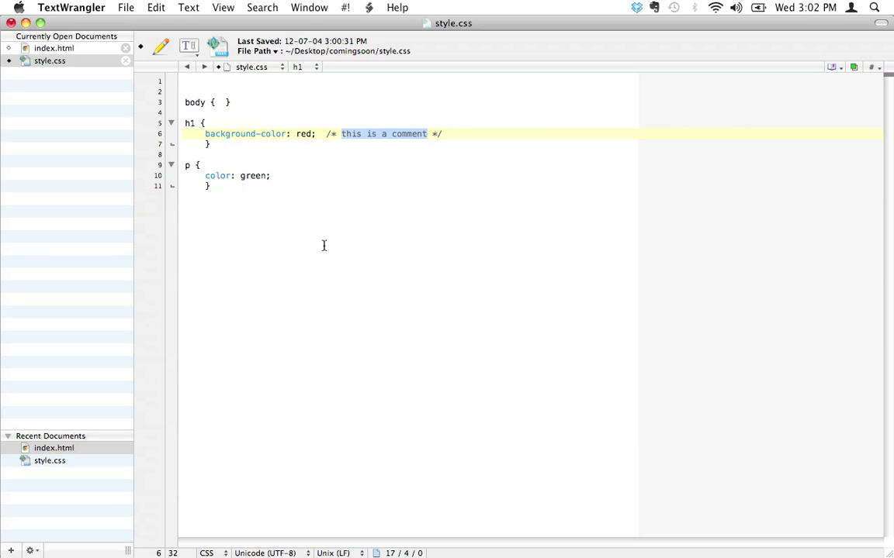
{"action": "mouse_move", "coordinate": [321, 243]}
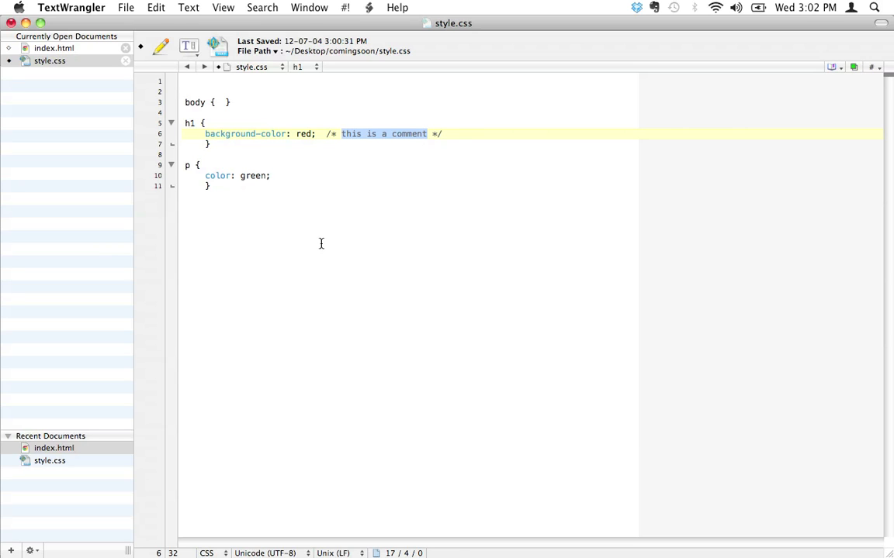
{"action": "mouse_move", "coordinate": [318, 238]}
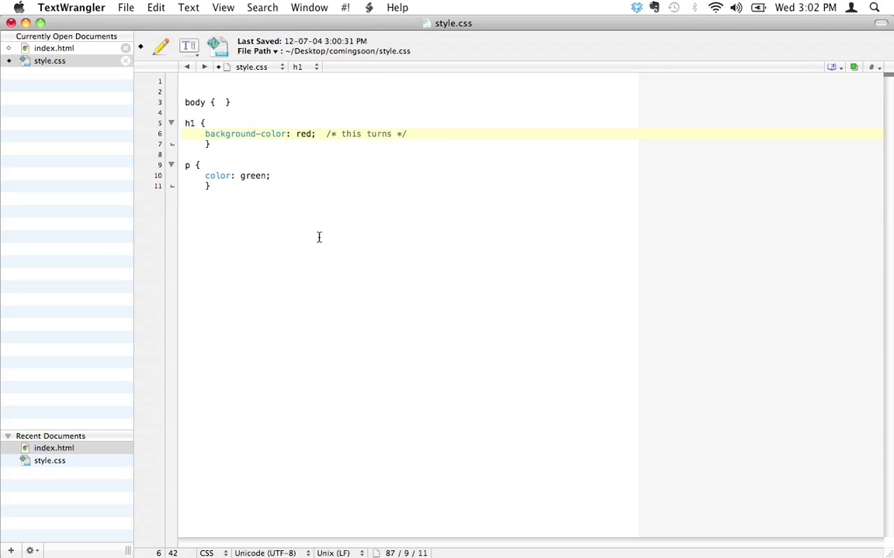
{"action": "type", "text": "the background of the headers to red"}
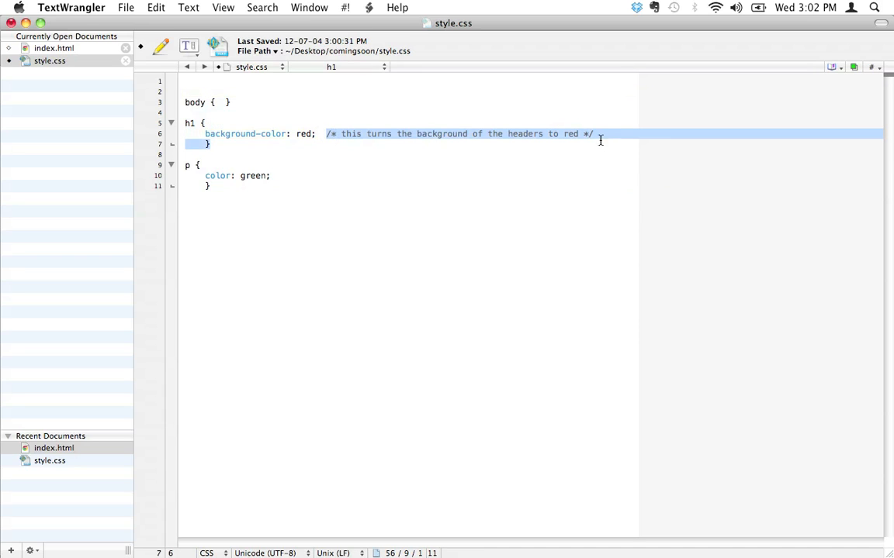
{"action": "key", "text": "Delete"}
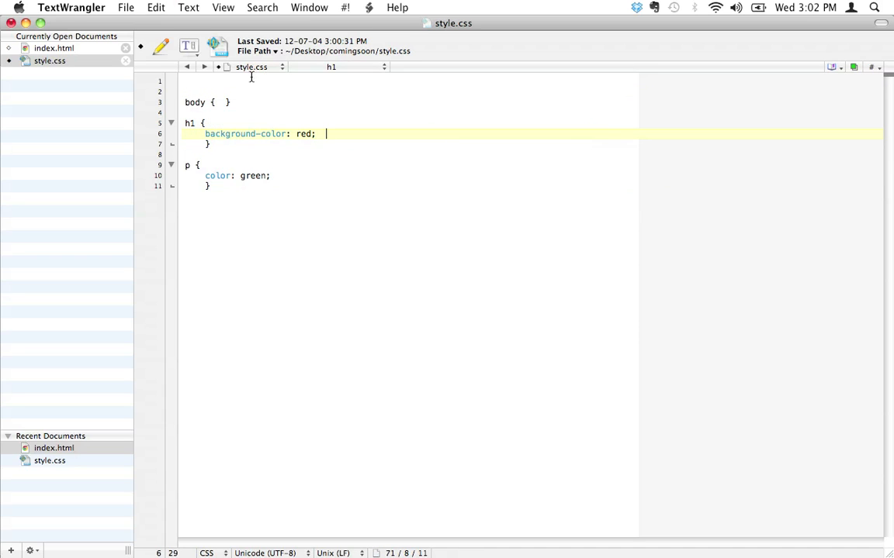
- Demonstrate a multi-line comment, delete the placeholders, and type 'this is a comment'
{"action": "type", "text": "/* This turns the background of the headers to red */"}
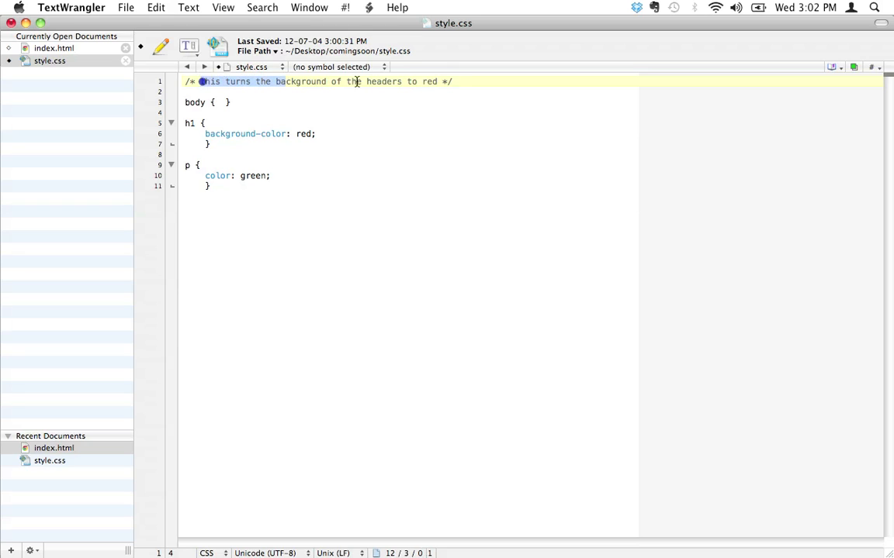
{"action": "type", "text": "asdfsdf"}
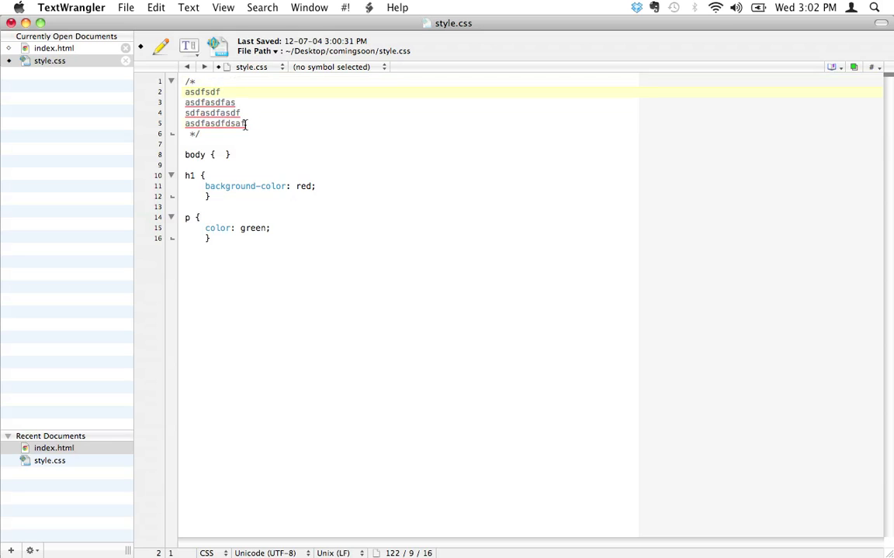
{"action": "left_click_drag", "start_coordinate": [184, 92], "coordinate": [246, 124]}
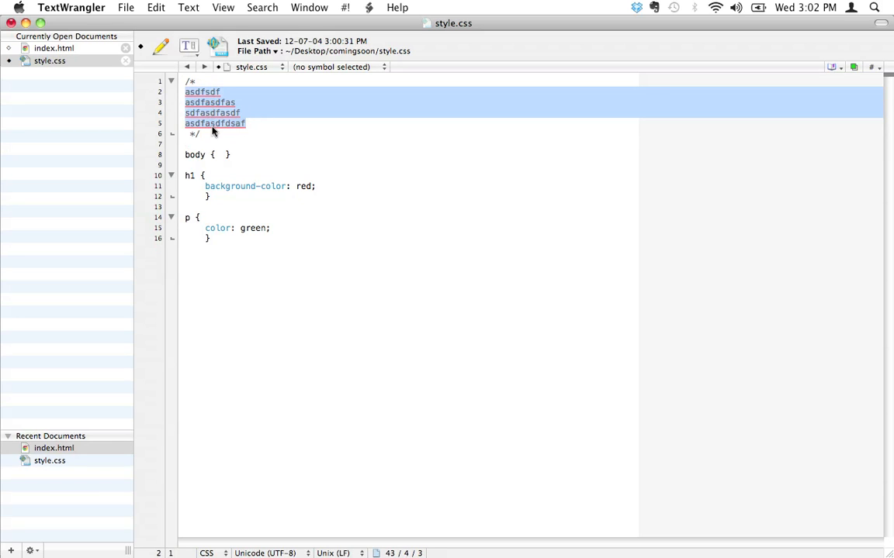
{"action": "left_click", "coordinate": [209, 123]}
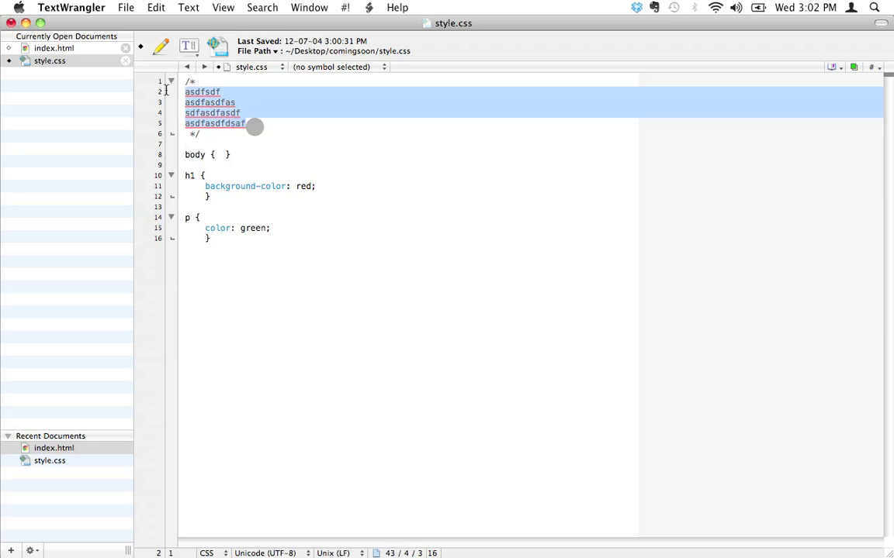
{"action": "key", "text": "delete"}
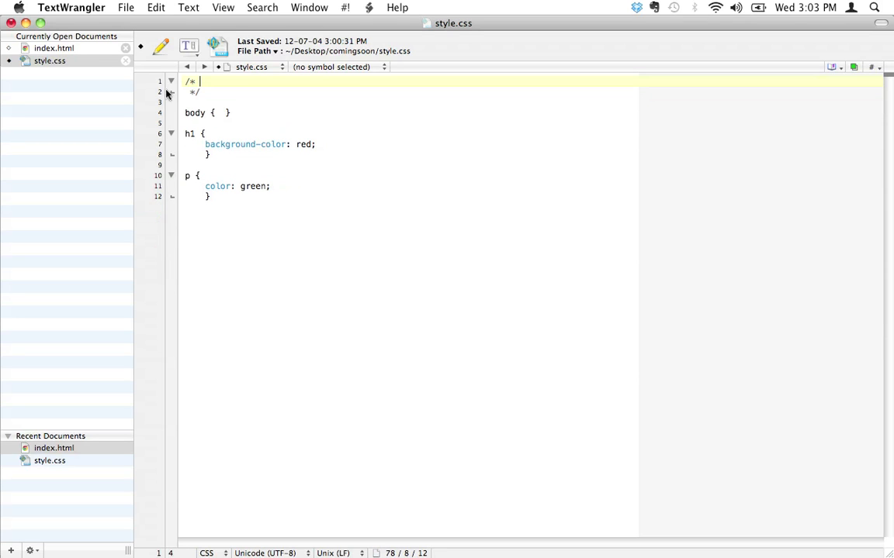
{"action": "type", "text": "this is a comment *"}
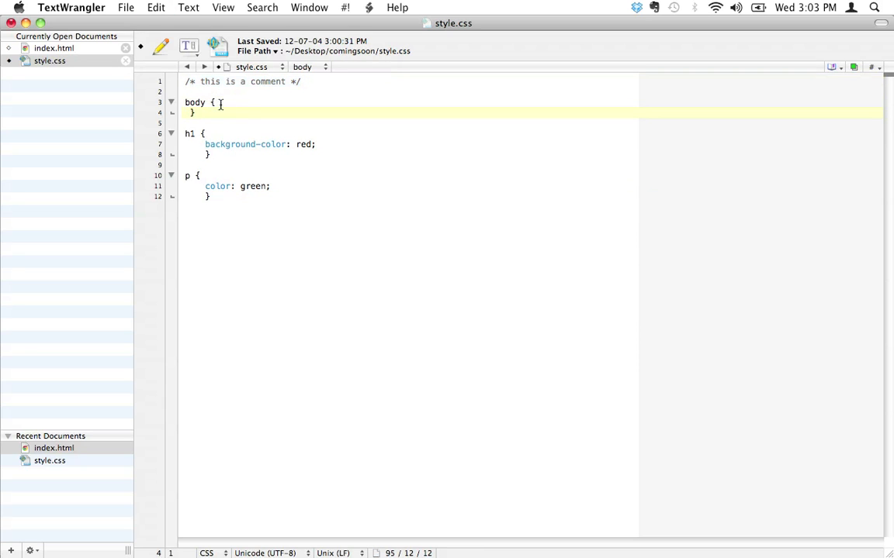
- Type the comment /* stuf */ between the body rule's braces
{"action": "type", "text": "/* this is a comment */"}
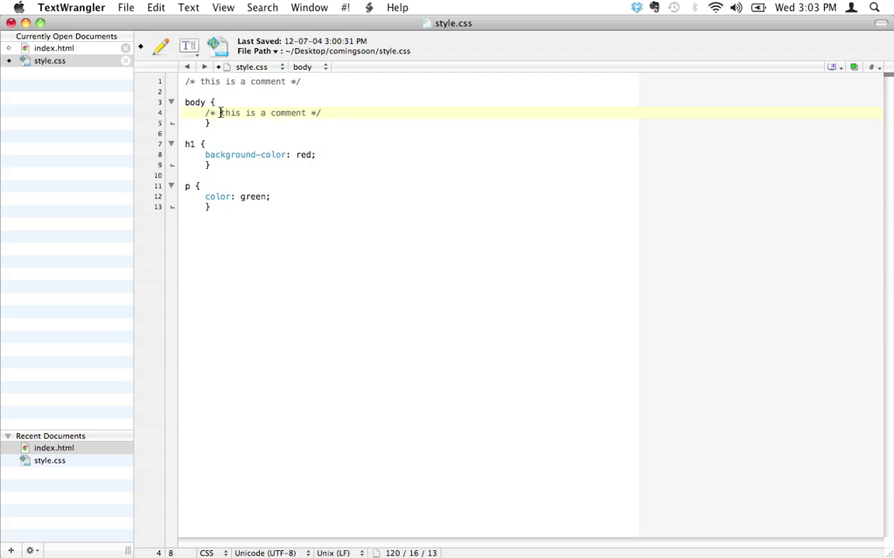
{"action": "type", "text": "stuf */"}
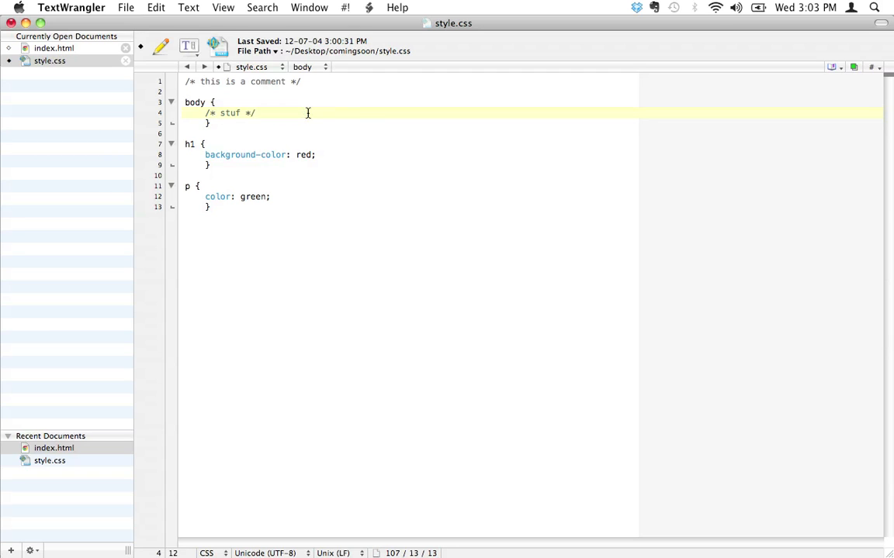